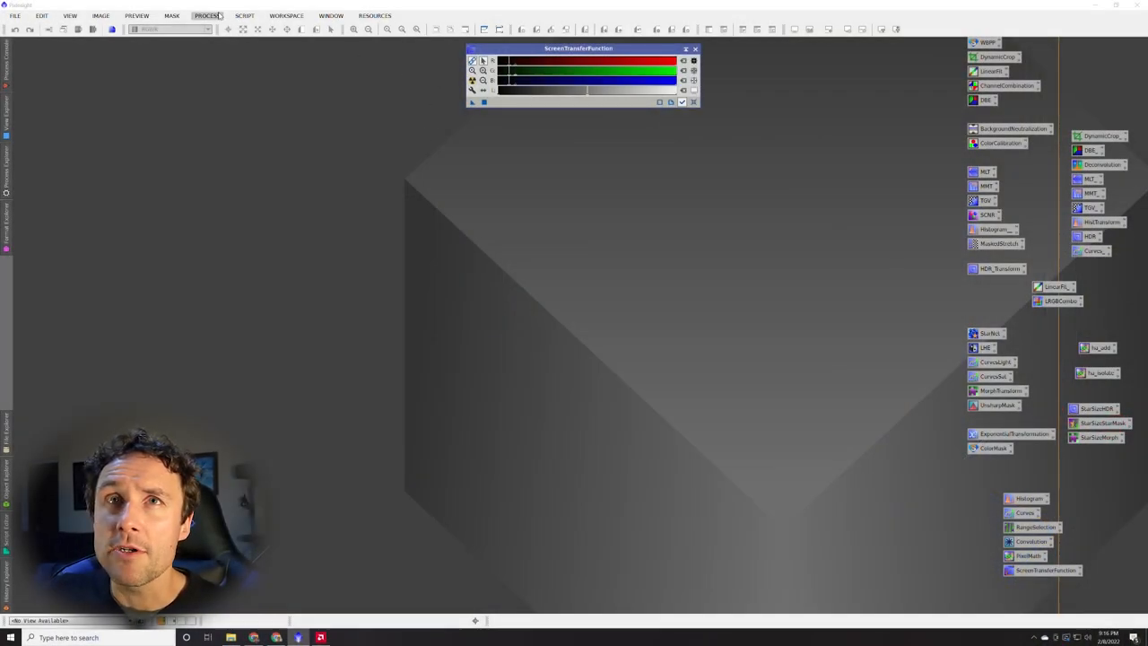
Open SubframeSelector and browse its file picker to the Cone Nebula Ha Lights folder.
{"action": "left_click", "coordinate": [208, 16]}
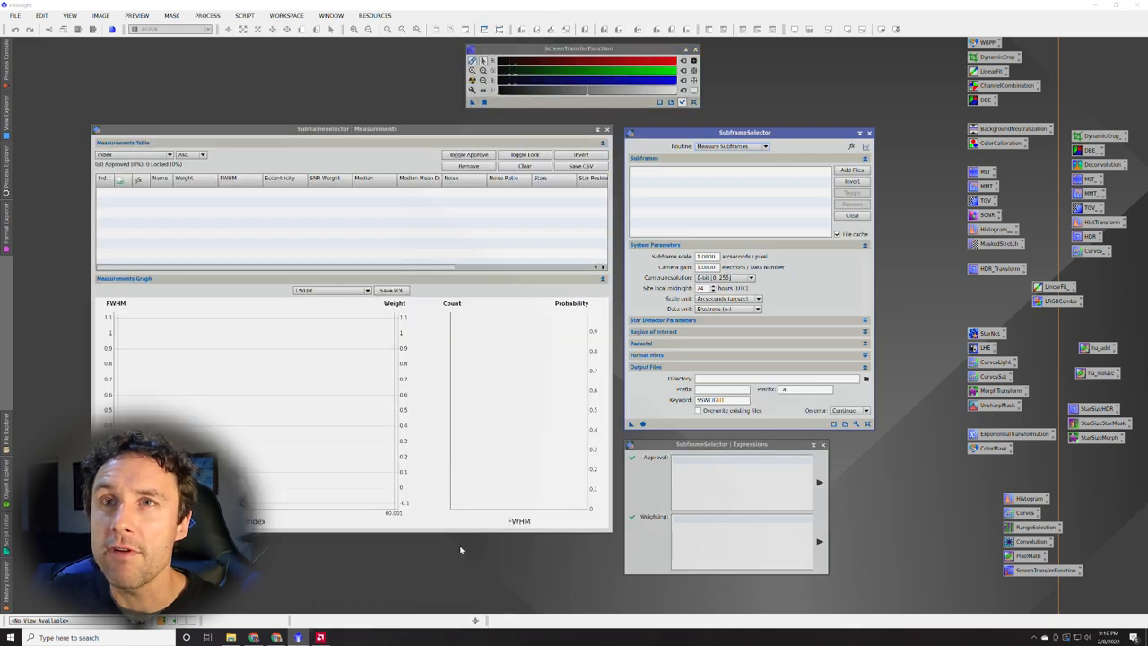
{"action": "left_click", "coordinate": [208, 15]}
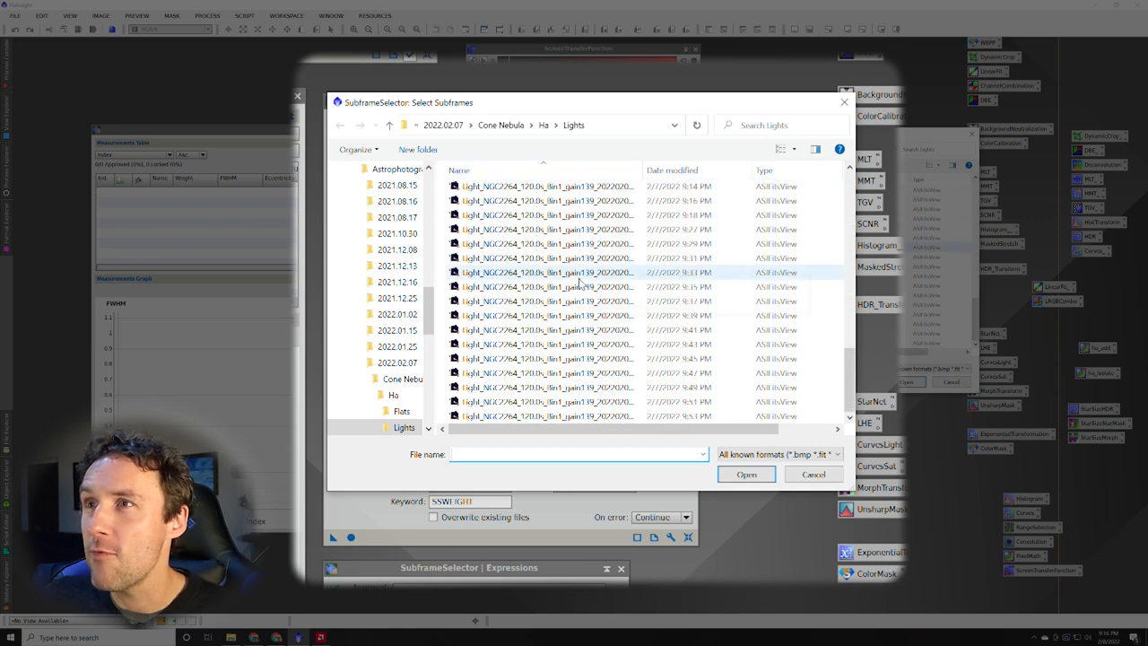
Select all NGC2264 Ha light frames in the Lights folder and add them to the subframe list.
{"action": "scroll", "scroll_direction": "down", "scroll_amount": 3}
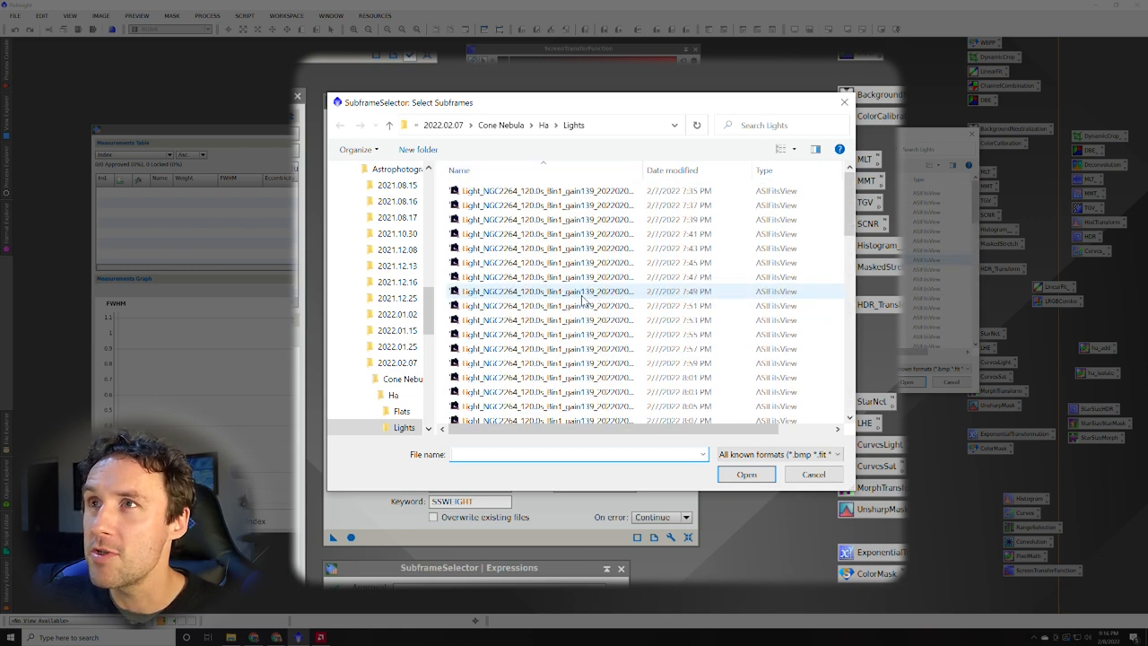
{"action": "left_click", "coordinate": [552, 190]}
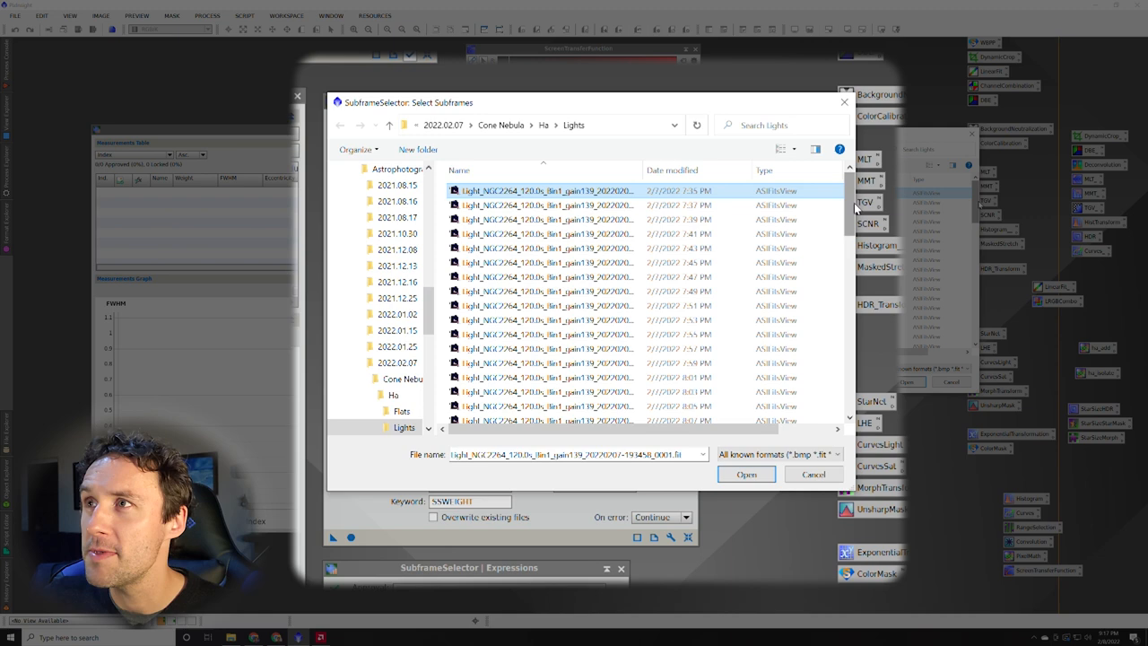
{"action": "scroll", "scroll_direction": "down", "scroll_amount": 3}
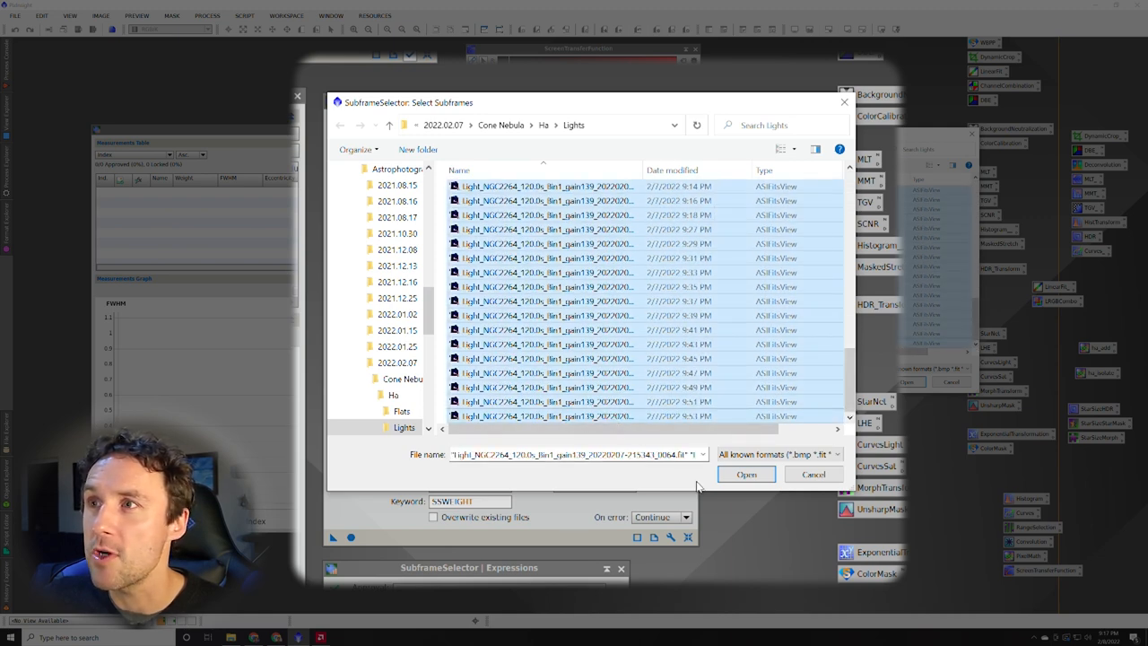
{"action": "left_click", "coordinate": [746, 474]}
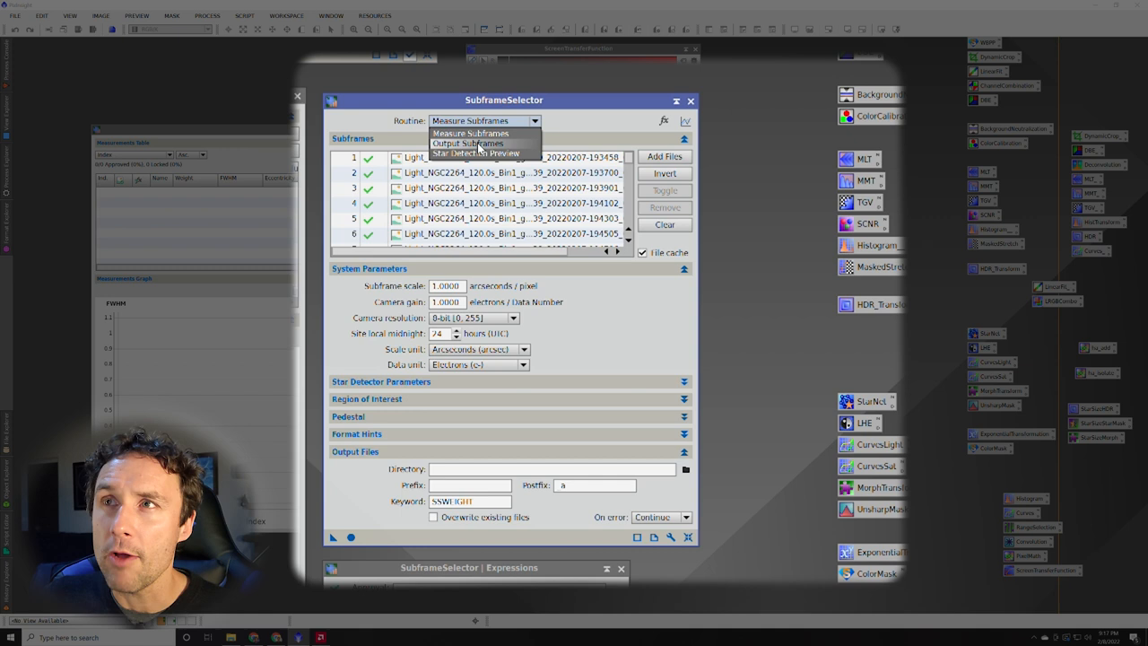
Keep Routine on Measure Subframes and measure all 64 loaded light frames.
{"action": "left_click", "coordinate": [470, 133]}
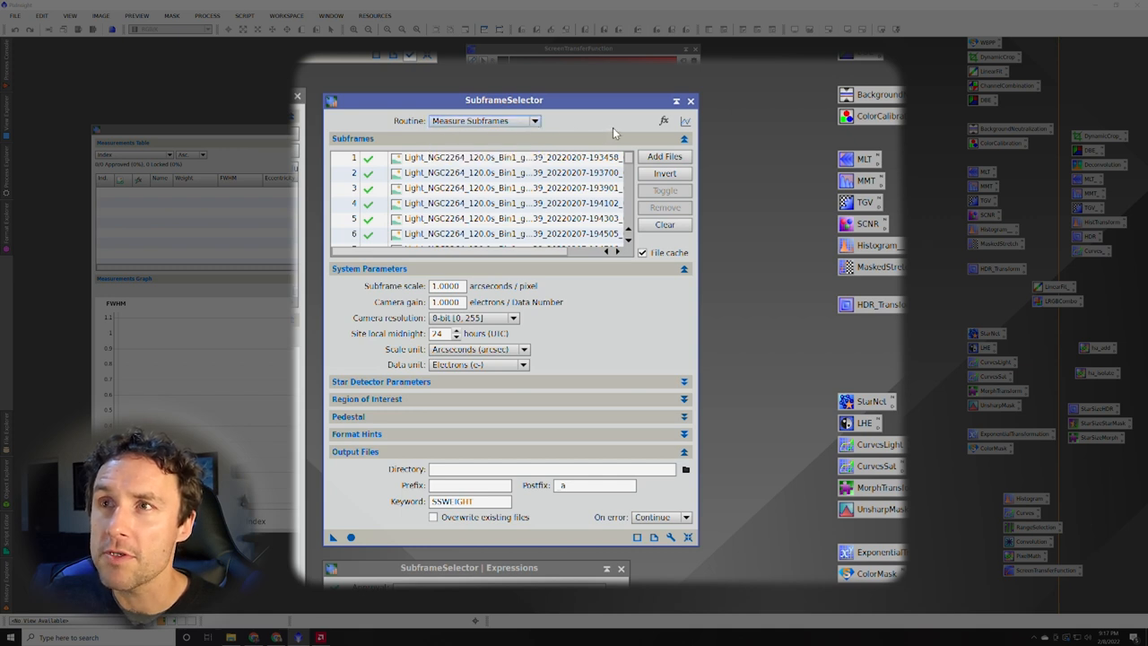
{"action": "left_click", "coordinate": [507, 187]}
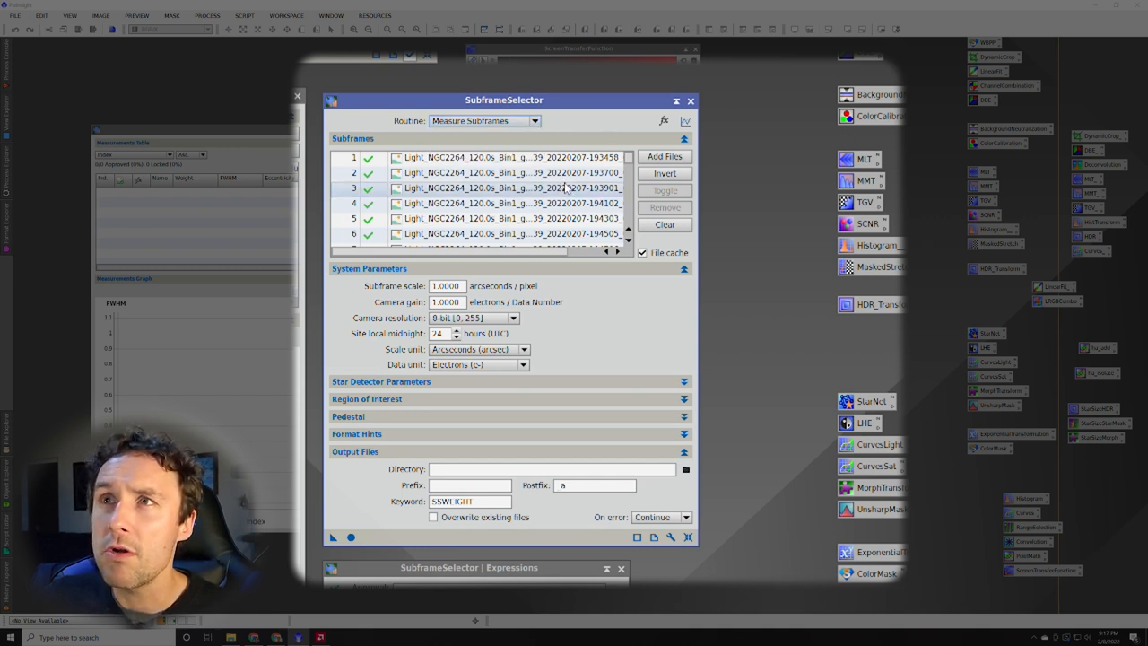
{"action": "scroll", "scroll_direction": "down", "scroll_amount": 3}
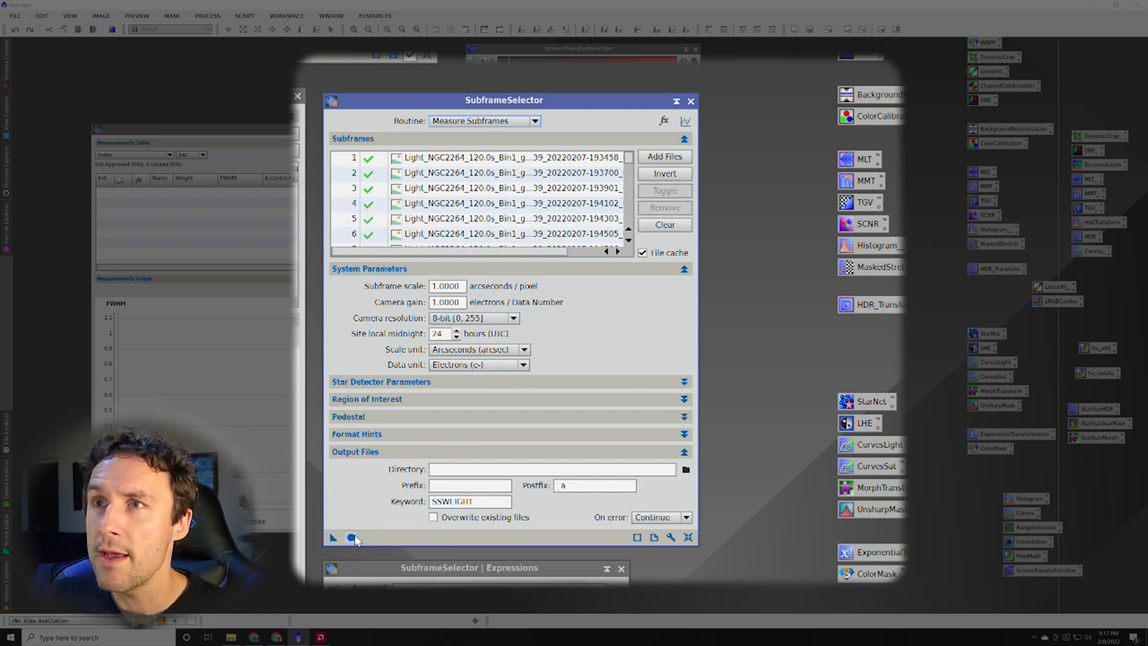
{"action": "mouse_move", "coordinate": [352, 536]}
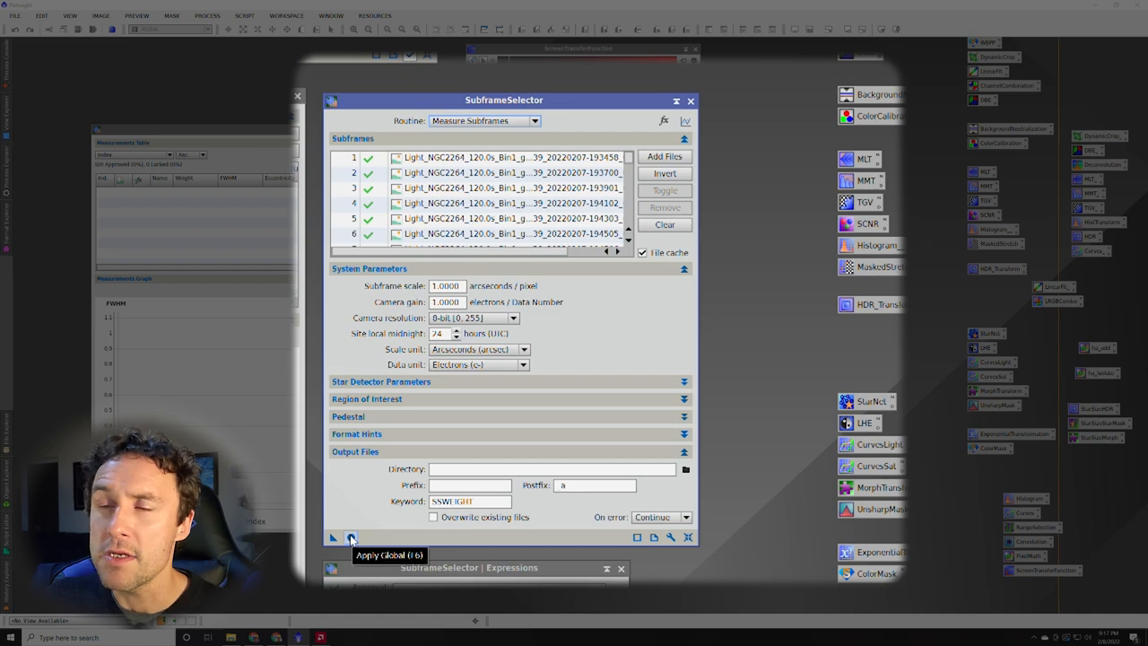
{"action": "left_click", "coordinate": [351, 537]}
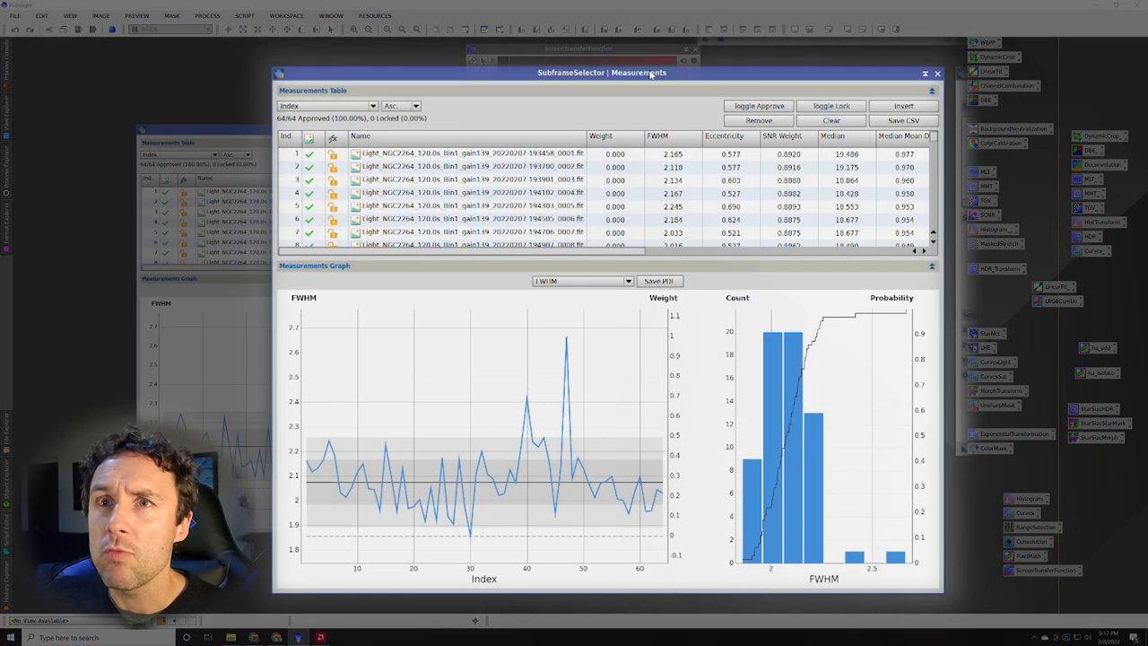
{"action": "mouse_move", "coordinate": [528, 482]}
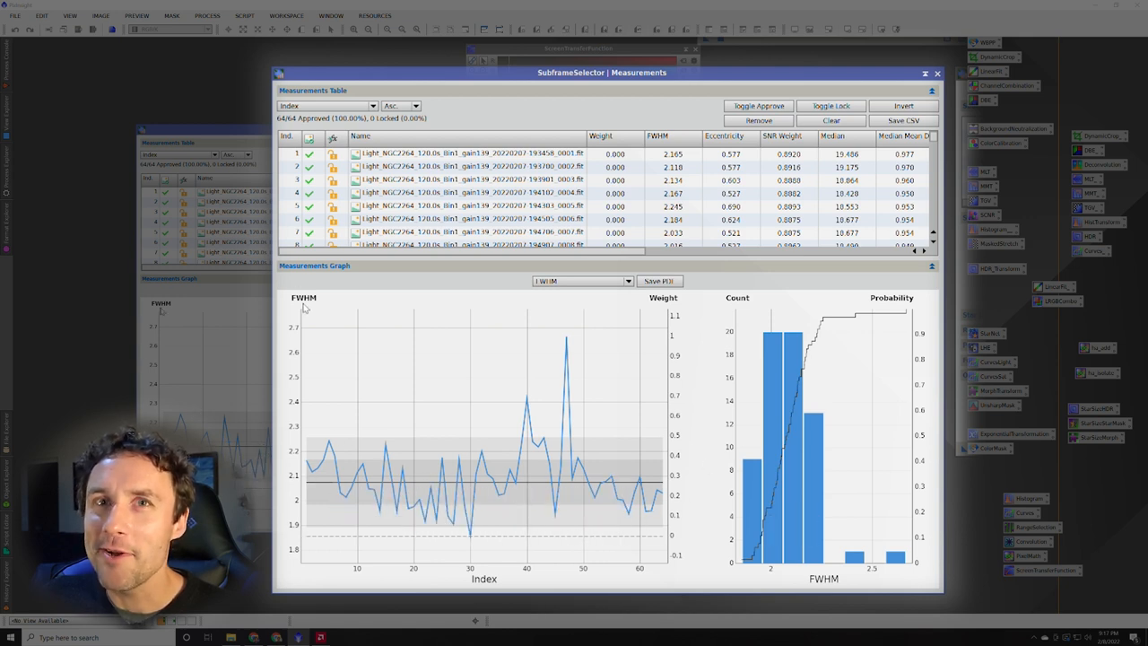
{"action": "mouse_move", "coordinate": [340, 483]}
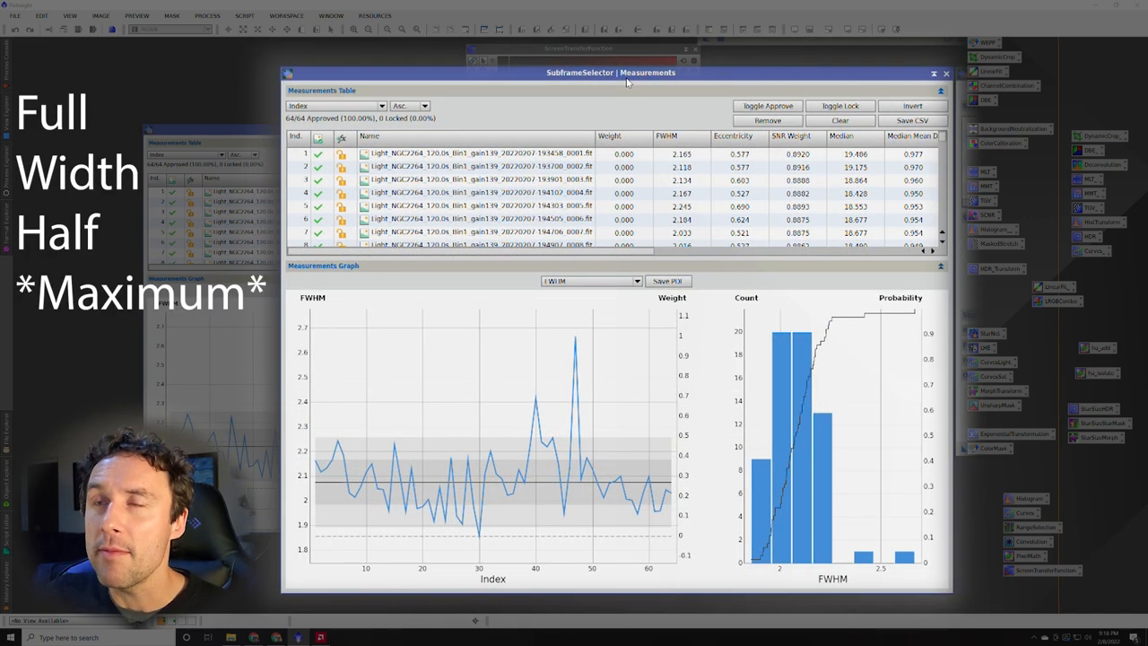
{"action": "mouse_move", "coordinate": [632, 507]}
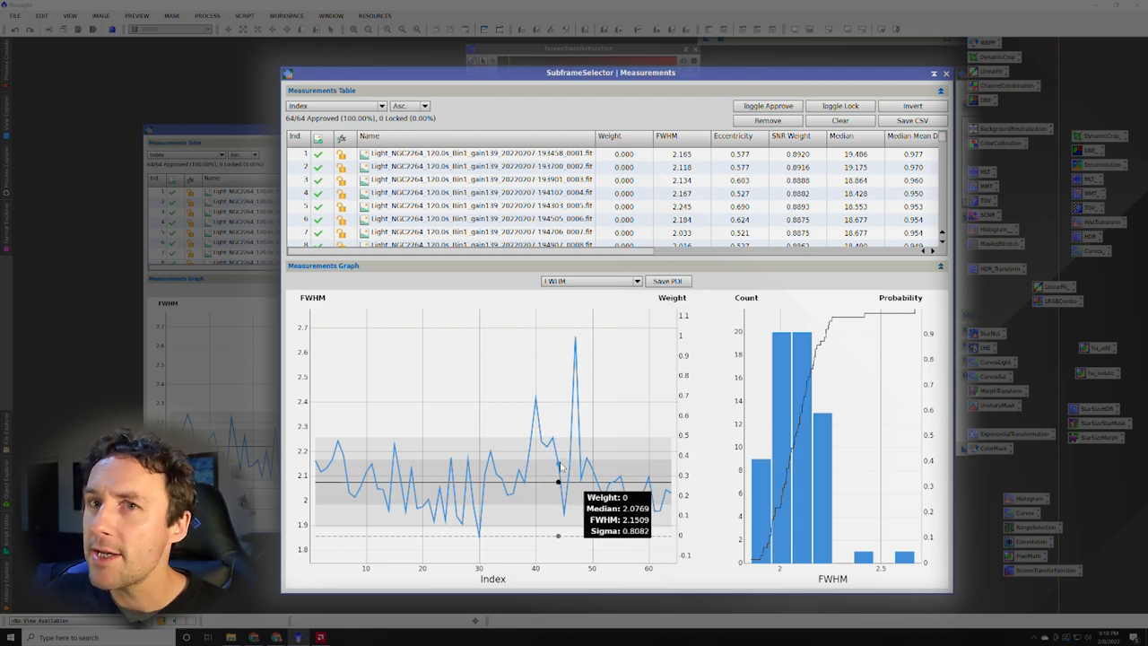
{"action": "mouse_move", "coordinate": [511, 488]}
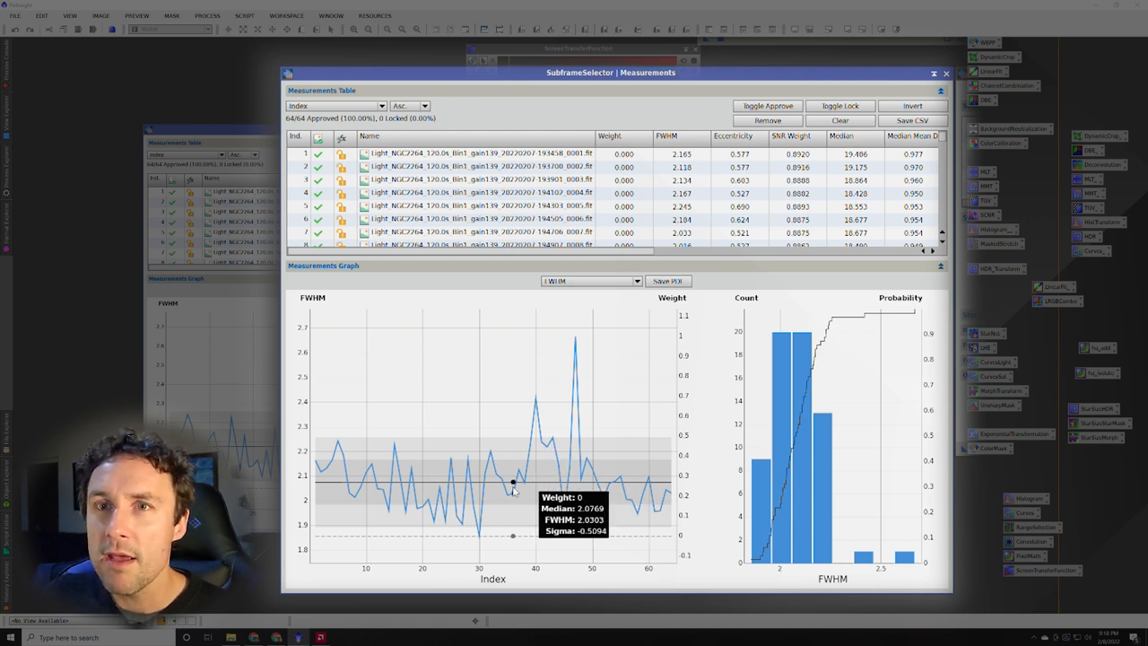
{"action": "mouse_move", "coordinate": [547, 482]}
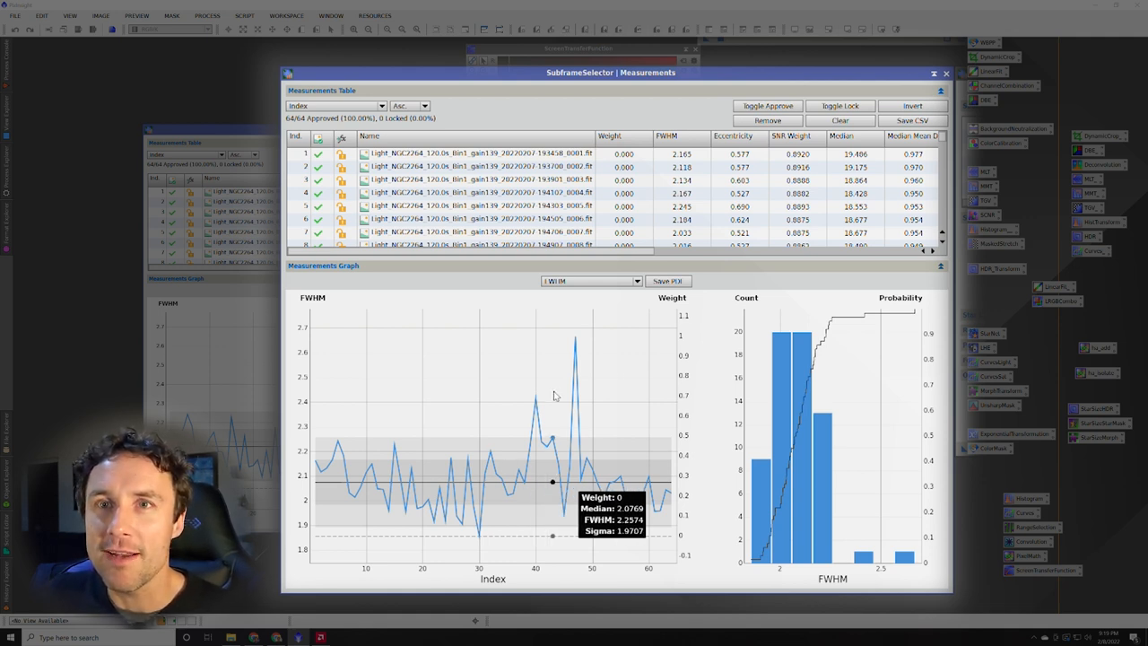
{"action": "mouse_move", "coordinate": [582, 352]}
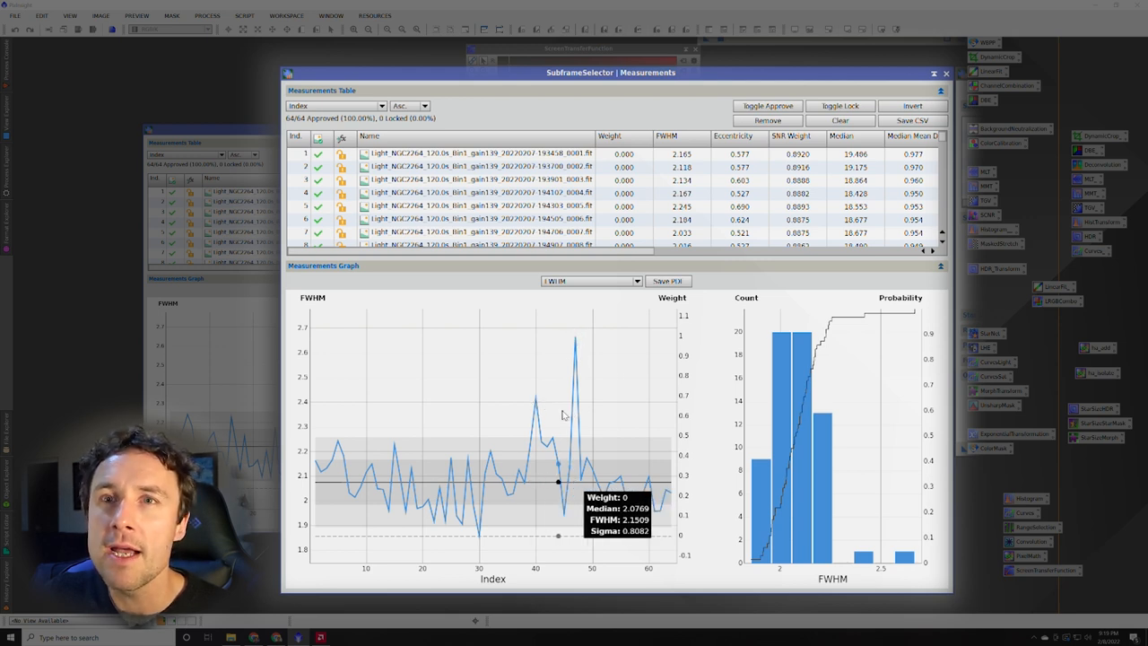
{"action": "mouse_move", "coordinate": [574, 452]}
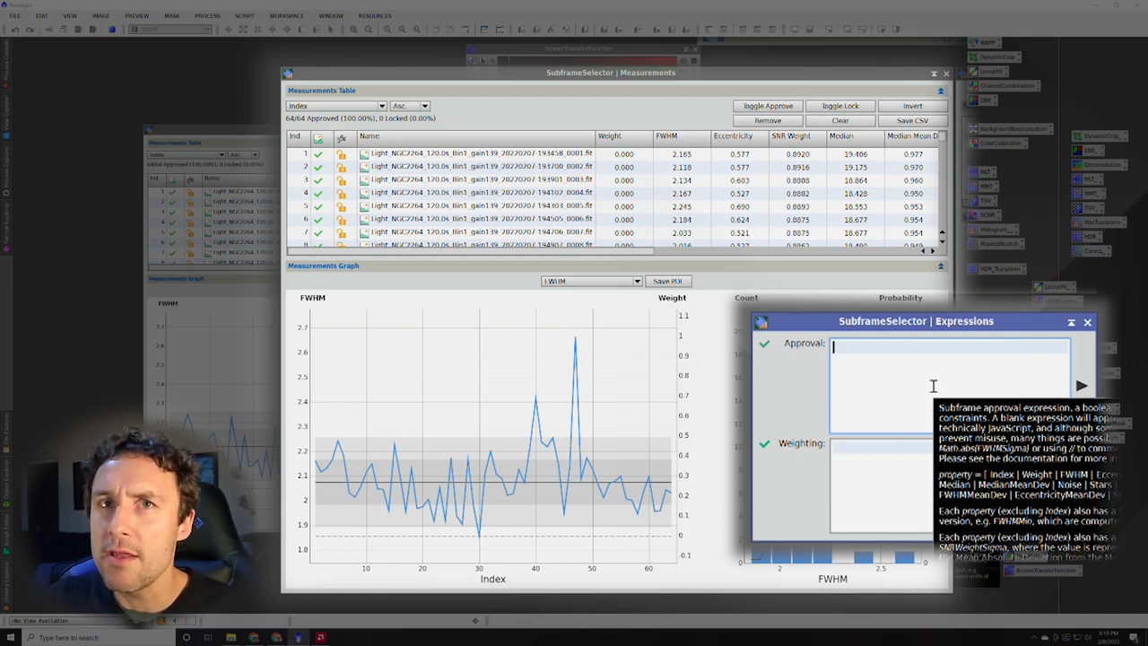
Enter 'FWHM < 2.25' as the approval expression, rejecting three high-FWHM frames.
{"action": "type", "text": "FWHM"}
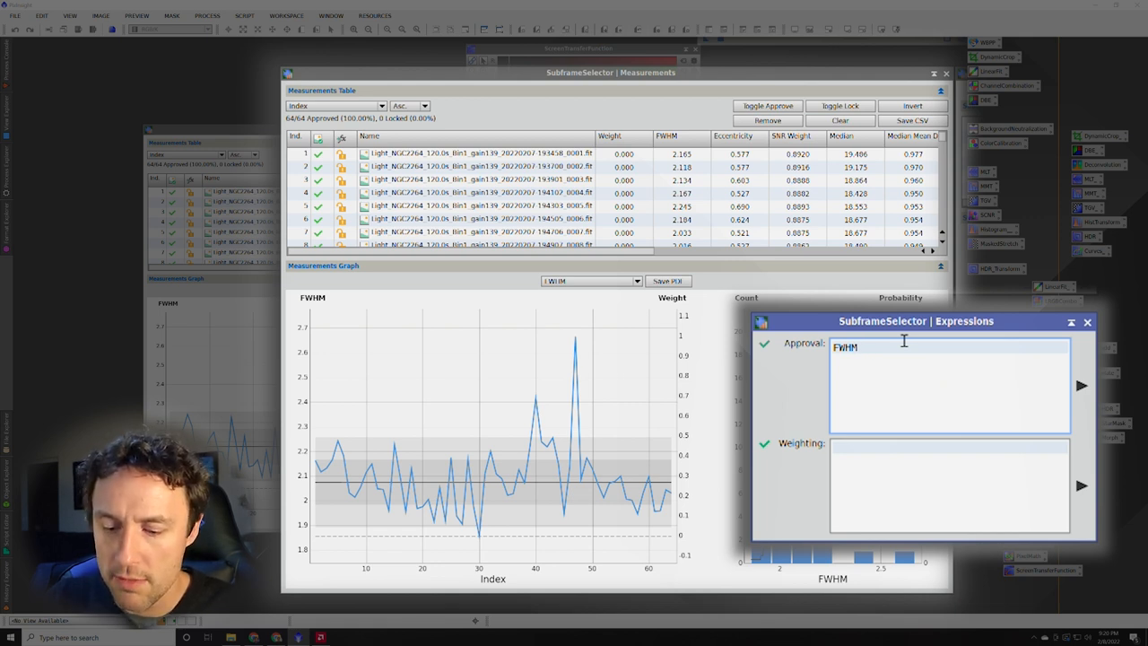
{"action": "type", "text": "<"}
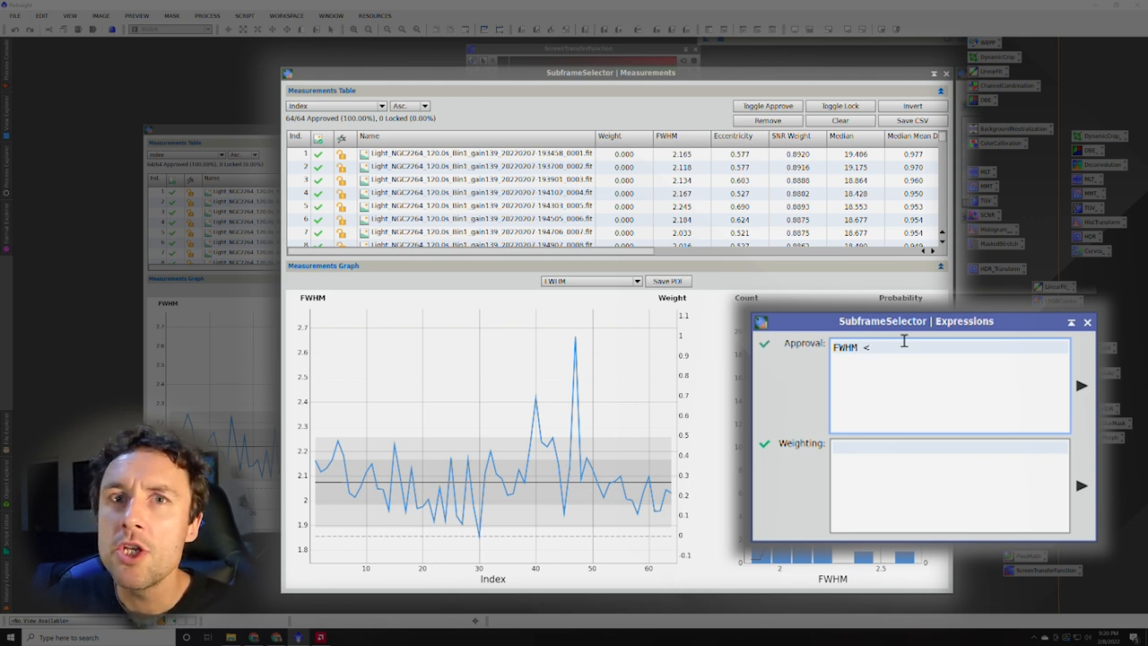
{"action": "type", "text": "2.25"}
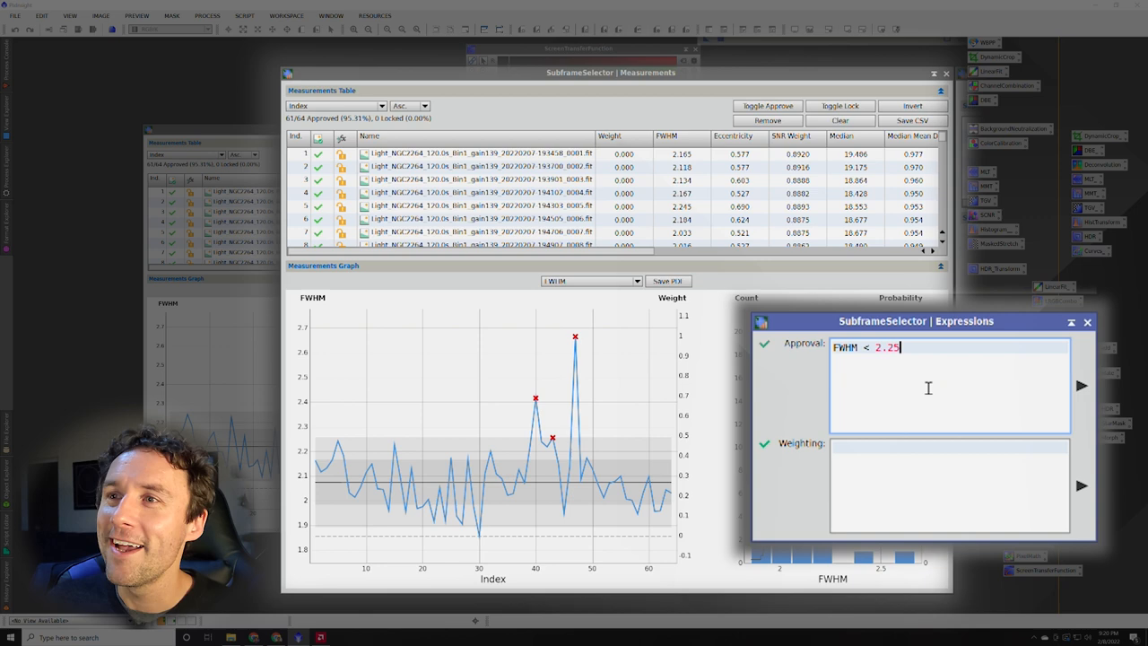
{"action": "mouse_move", "coordinate": [921, 385]}
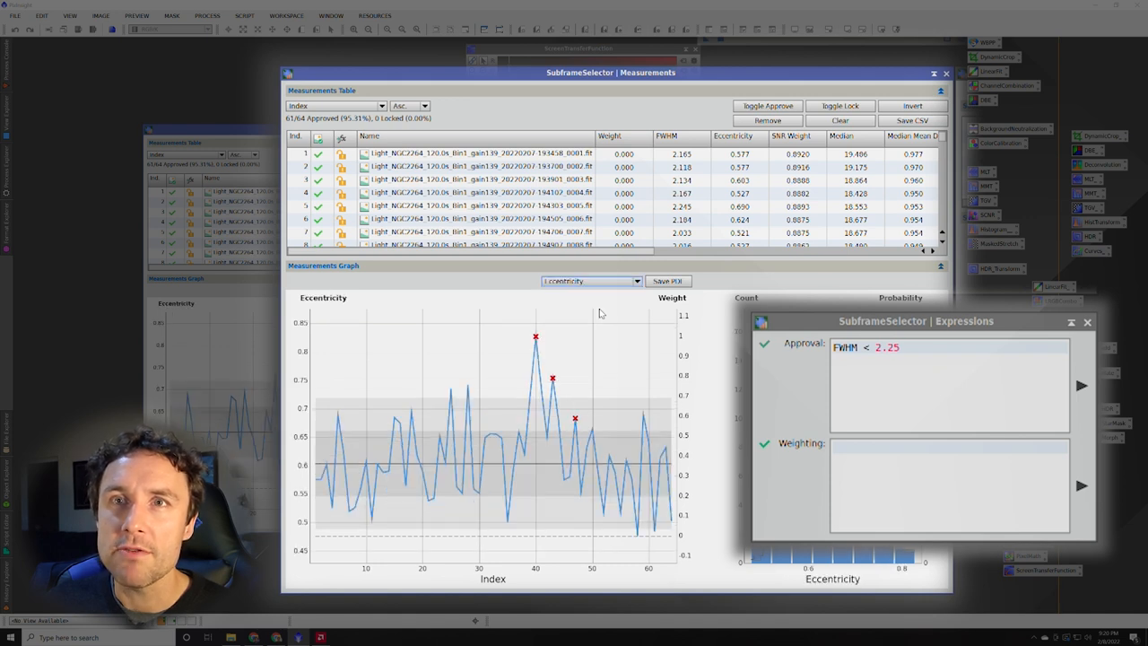
{"action": "mouse_move", "coordinate": [732, 281]}
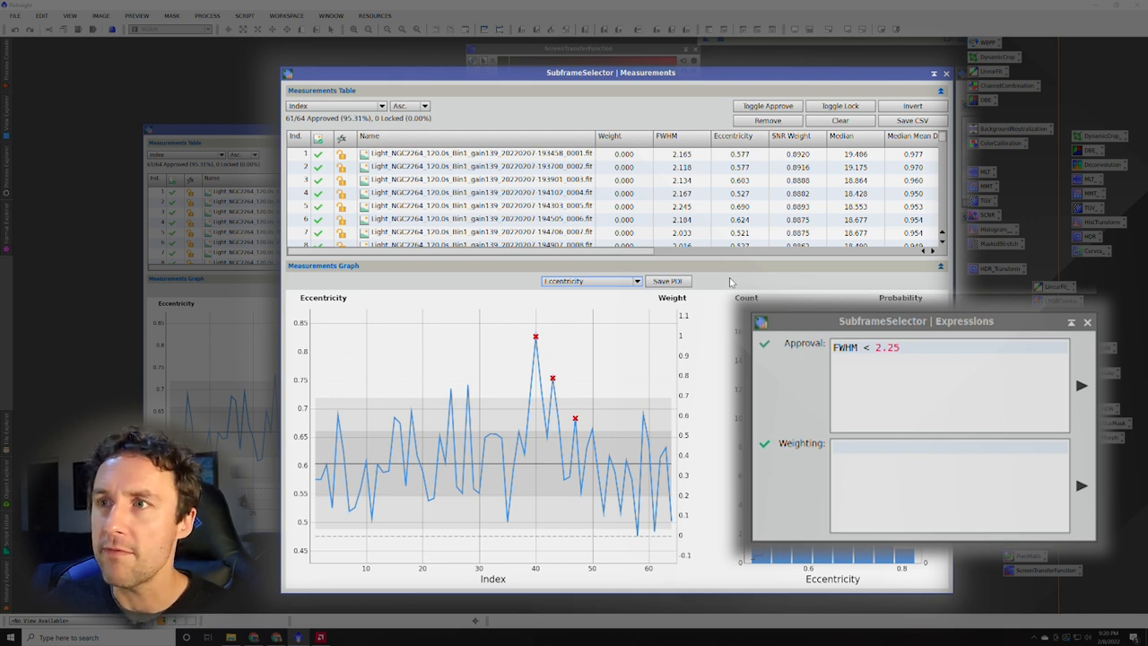
{"action": "mouse_move", "coordinate": [518, 464]}
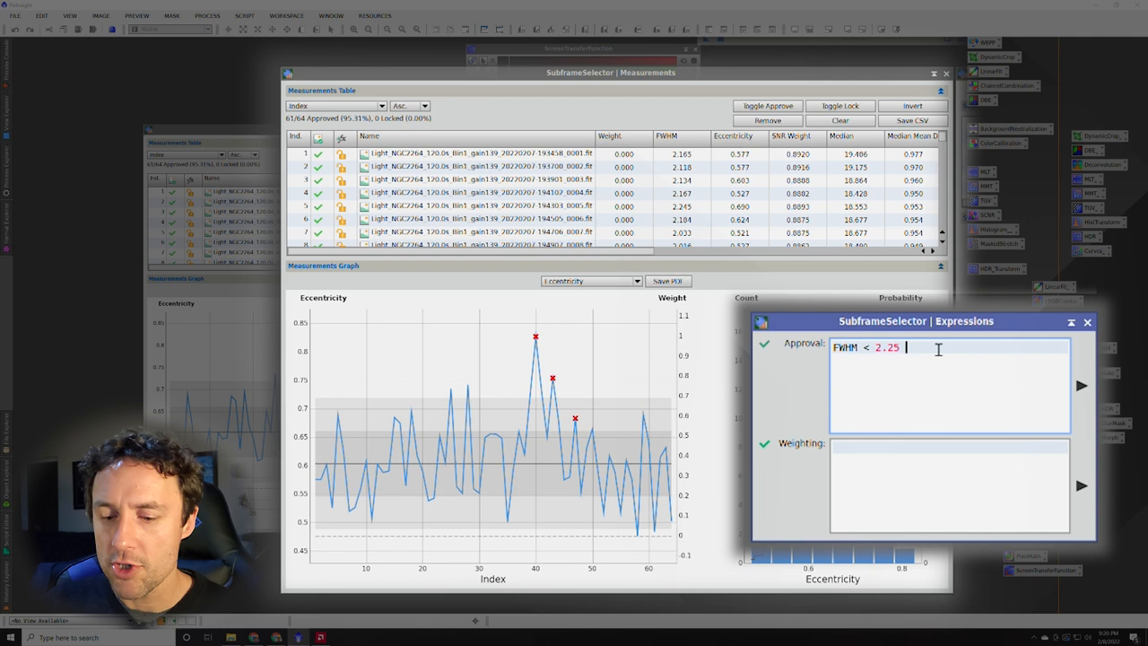
Append '&& Eccentricity < 0.7' to the approval expression and apply it, leaving 57 approved.
{"action": "type", "text": "&&"}
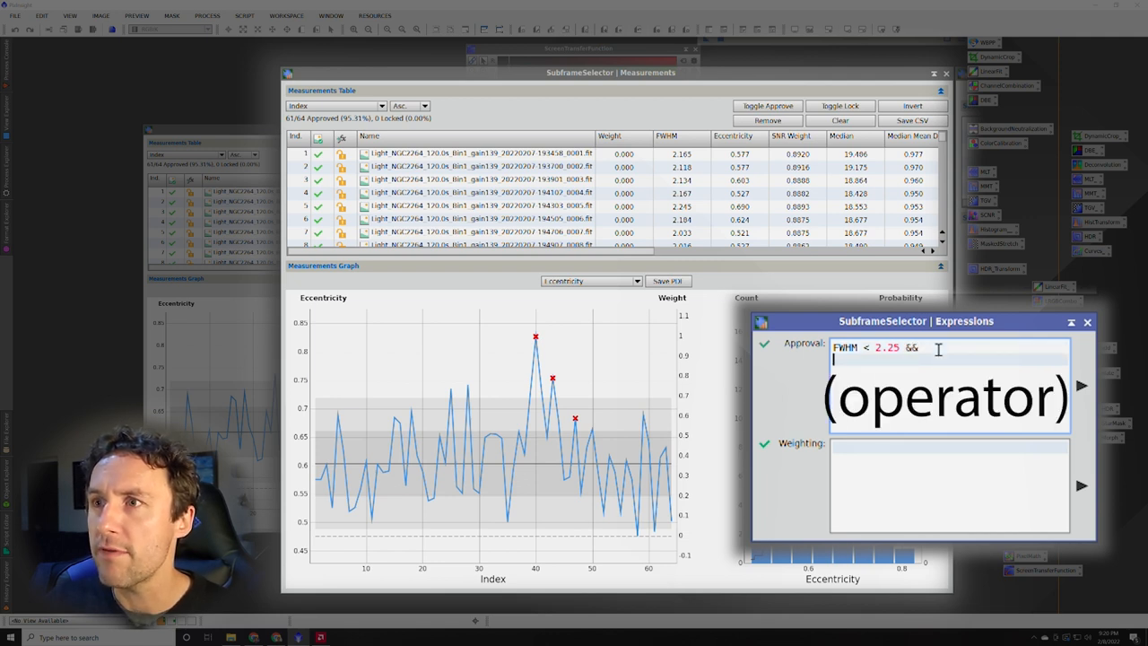
{"action": "type", "text": "Ecc"}
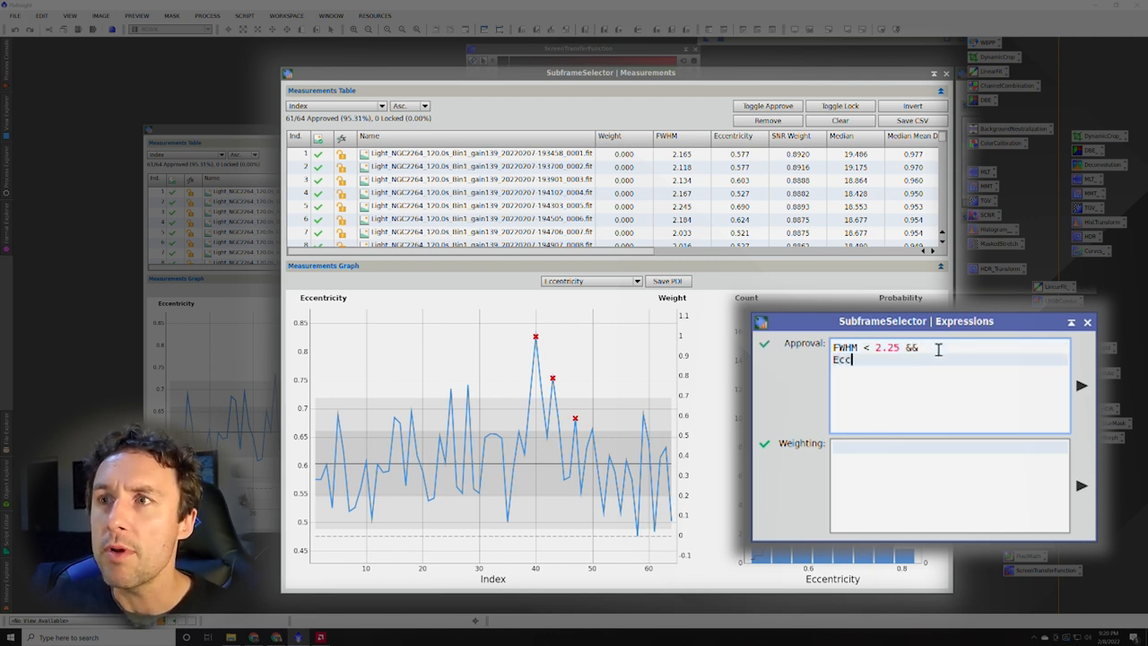
{"action": "type", "text": "entric"}
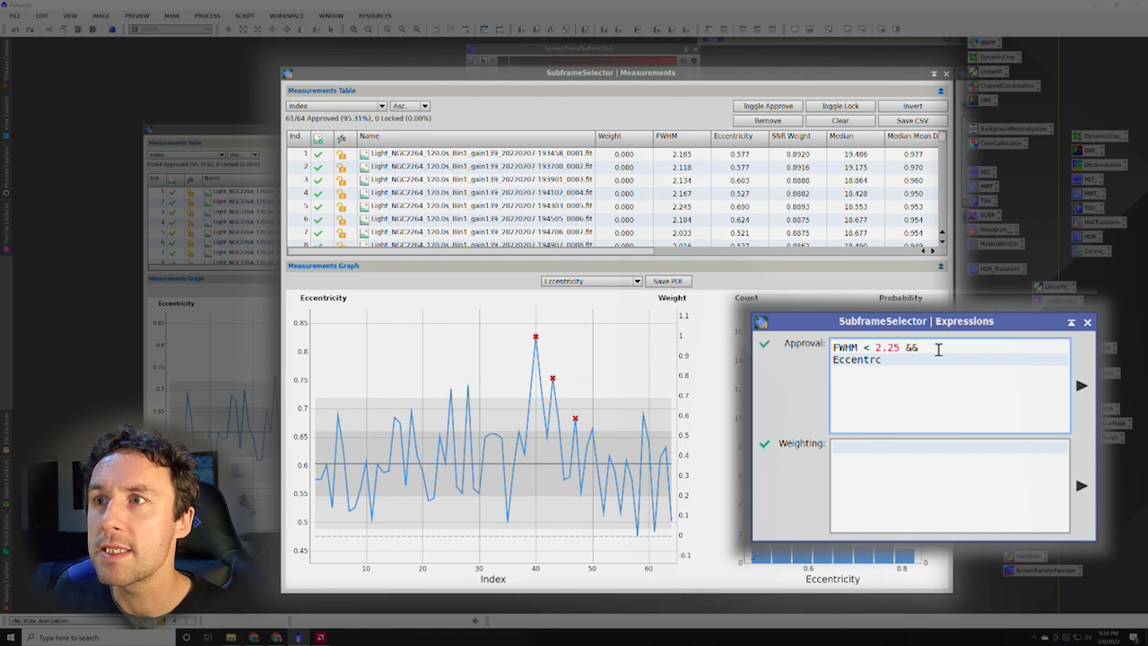
{"action": "type", "text": "icity"}
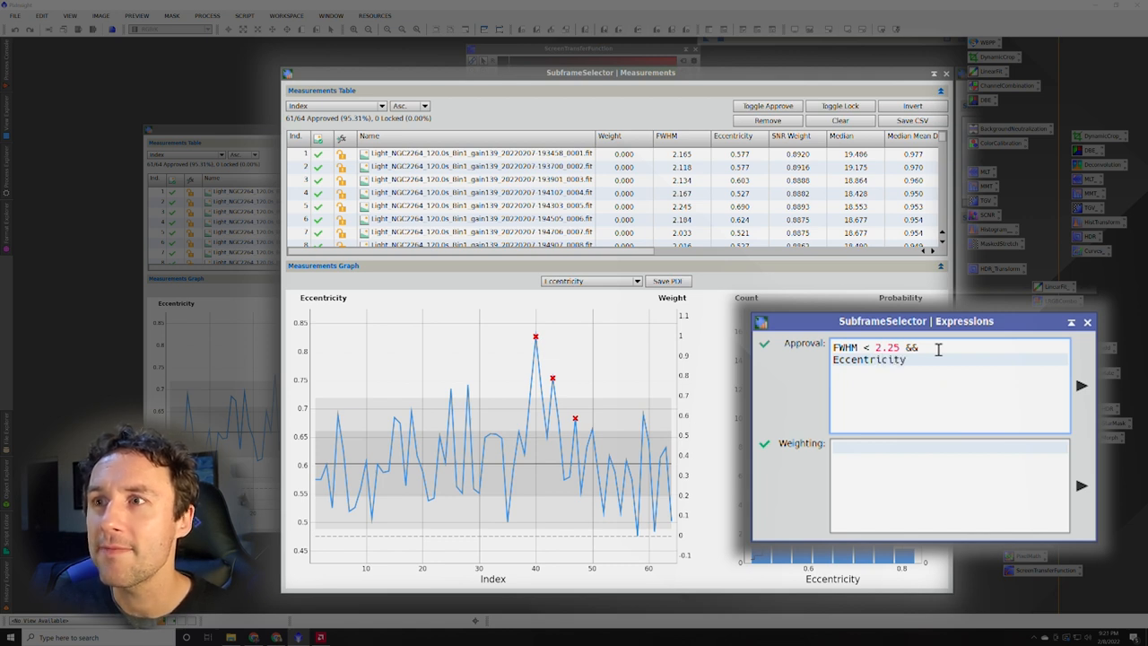
{"action": "type", "text": "<"}
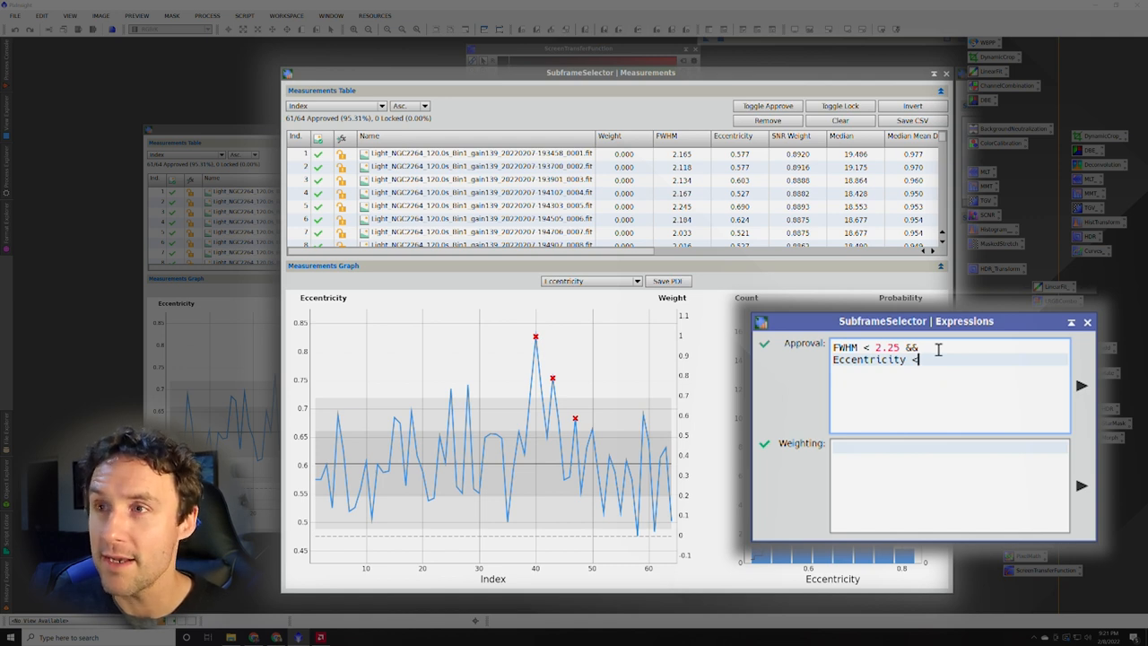
{"action": "type", "text": "0.7"}
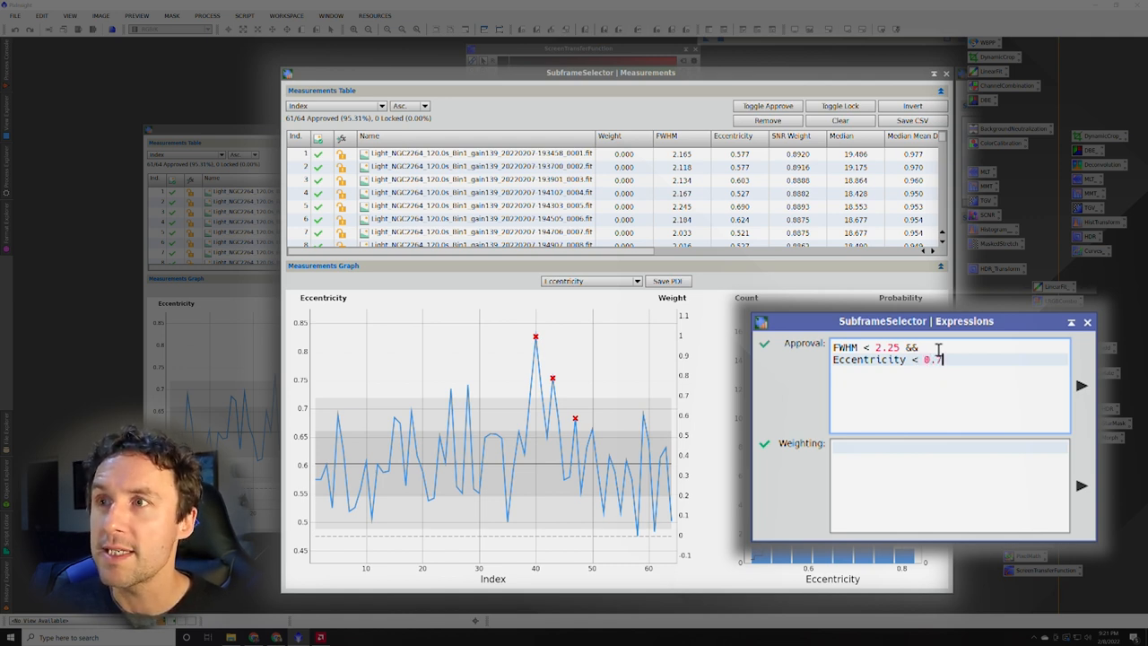
{"action": "left_click", "coordinate": [1081, 386]}
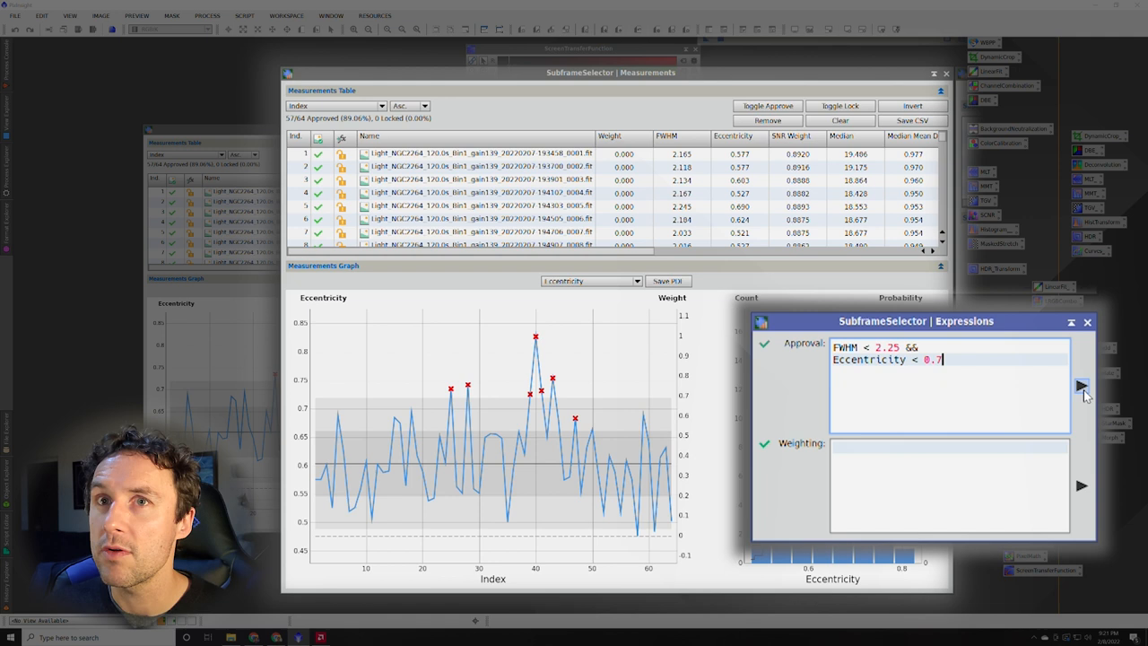
{"action": "mouse_move", "coordinate": [451, 463]}
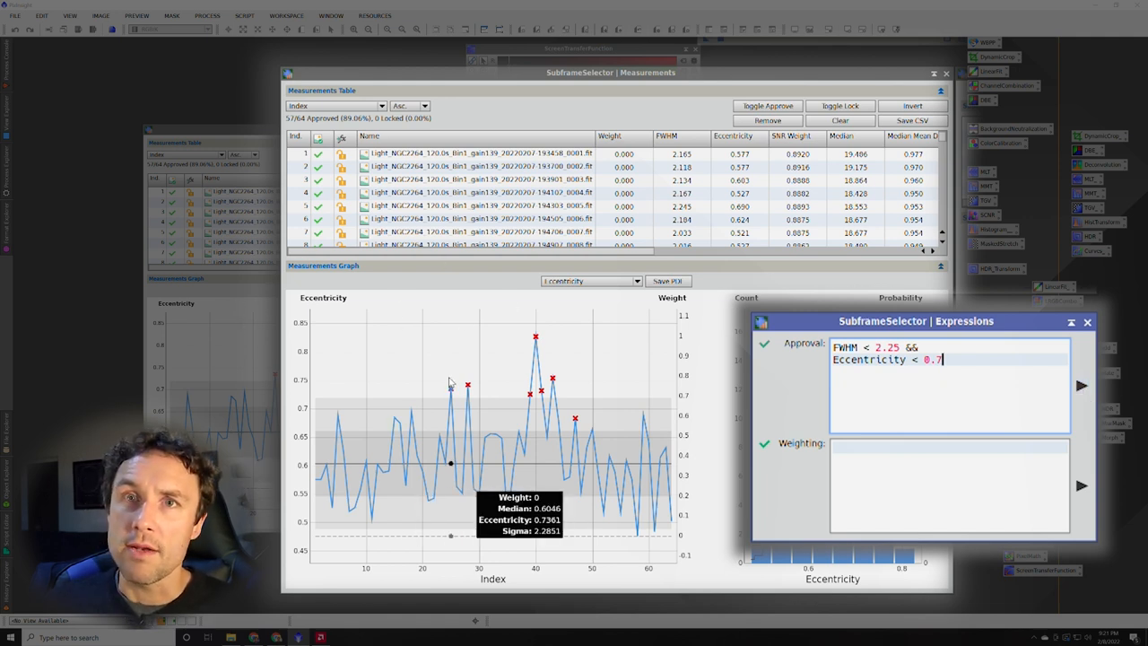
{"action": "mouse_move", "coordinate": [453, 389]}
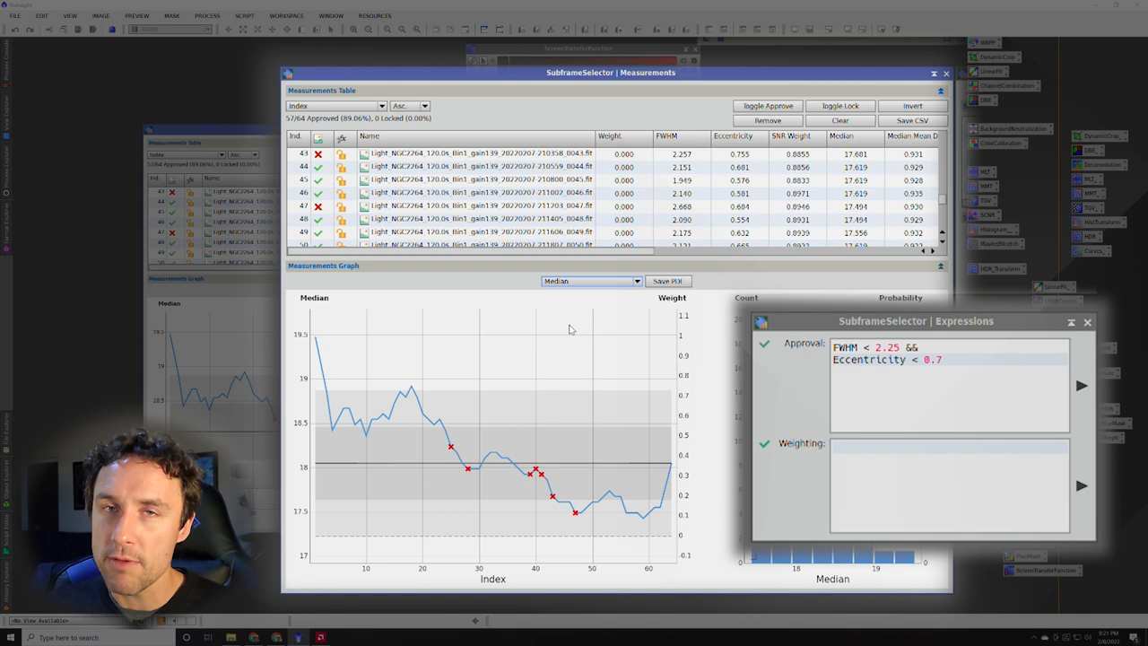
{"action": "mouse_move", "coordinate": [363, 291]}
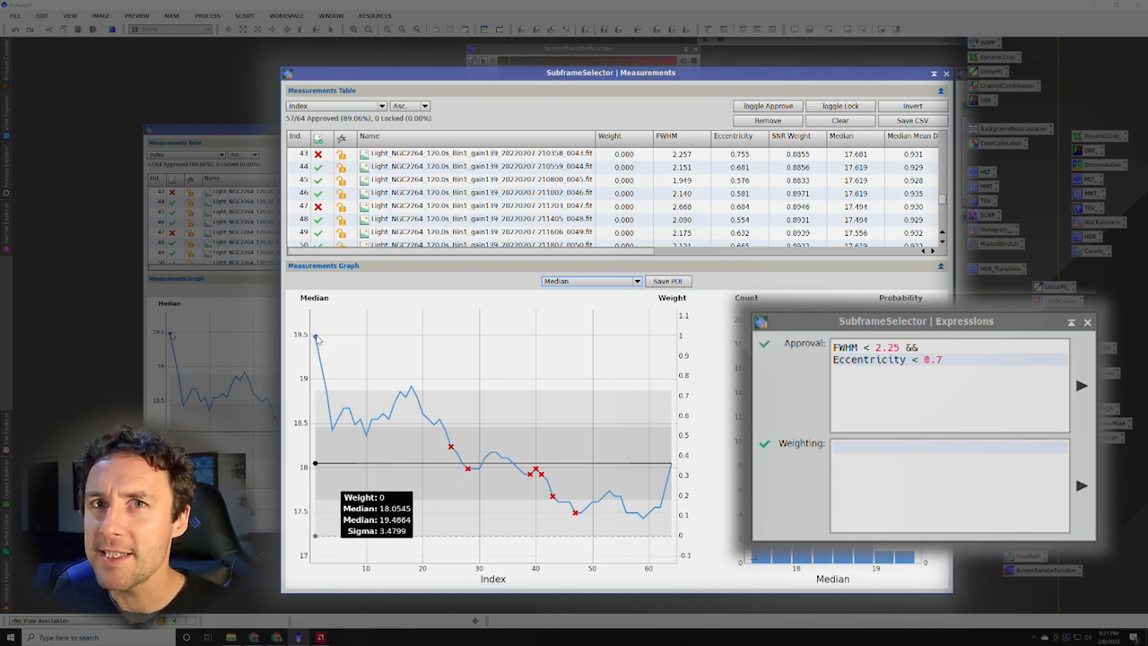
{"action": "mouse_move", "coordinate": [381, 417]}
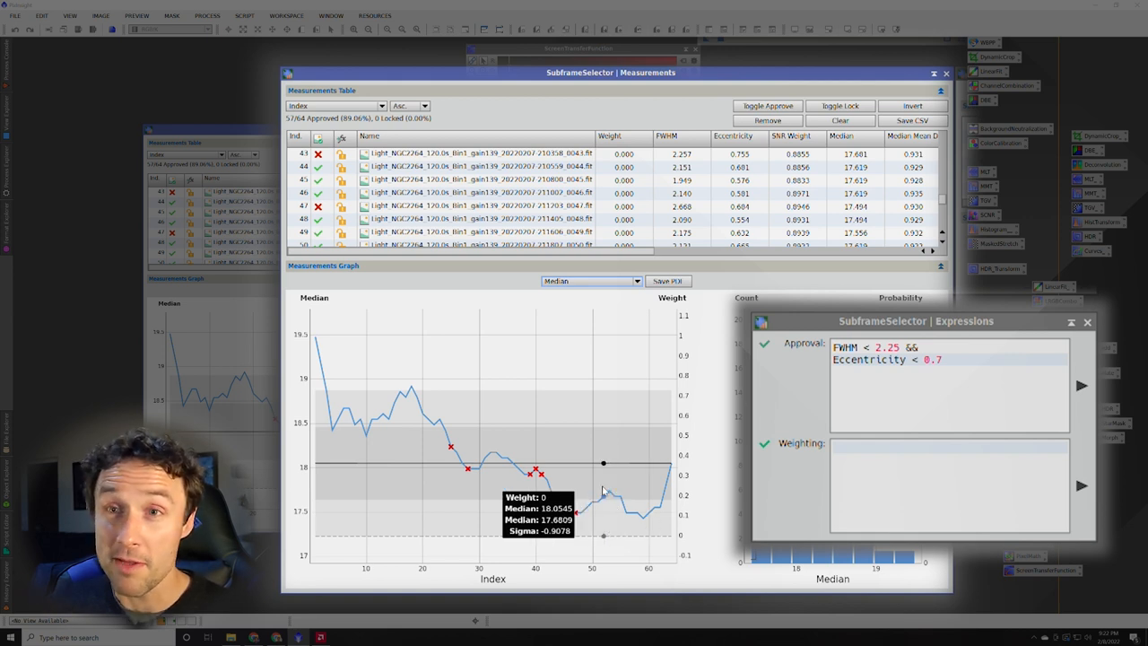
{"action": "mouse_move", "coordinate": [722, 500]}
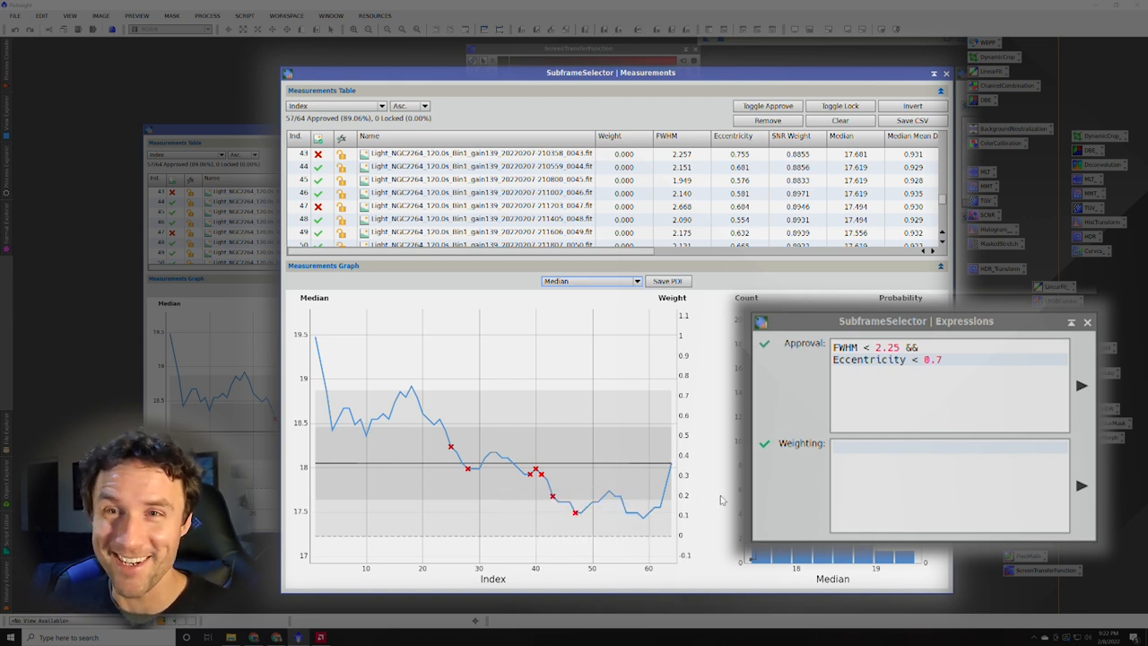
{"action": "mouse_move", "coordinate": [639, 514]}
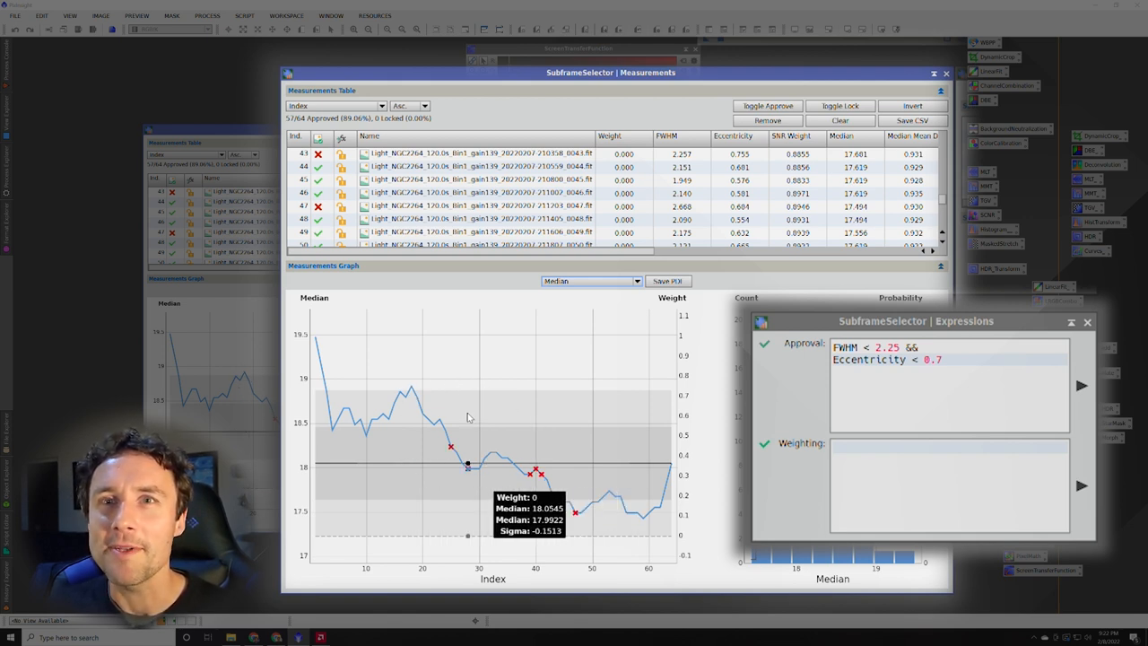
{"action": "mouse_move", "coordinate": [332, 395]}
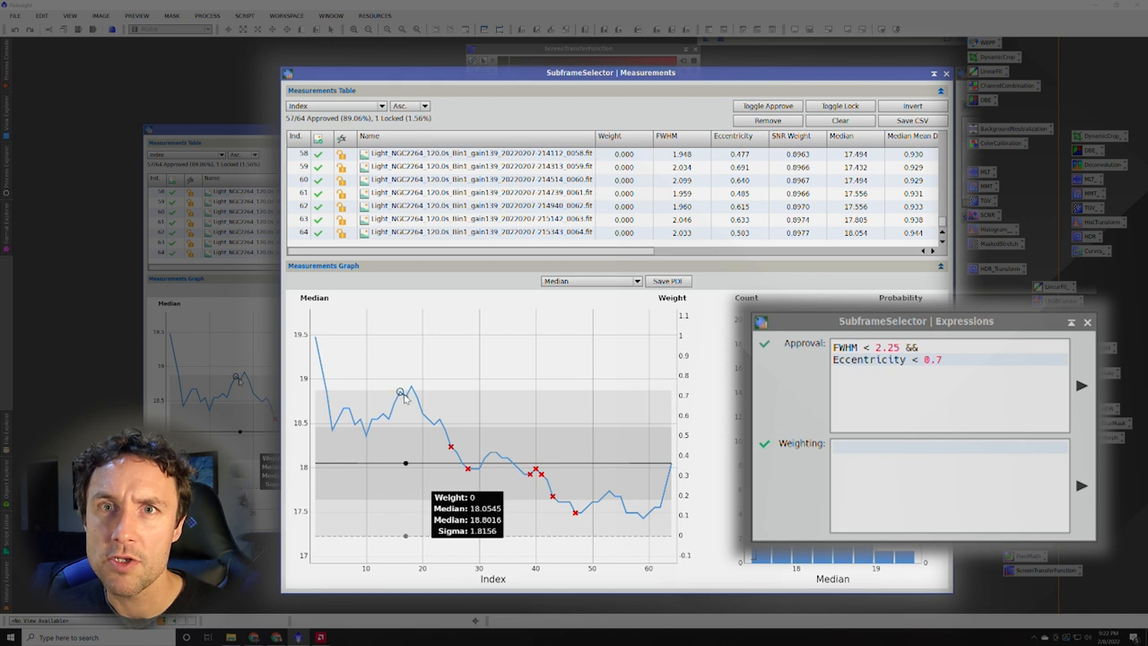
Reject and lock a high-median outlier frame on the Median graph.
{"action": "left_click", "coordinate": [401, 391]}
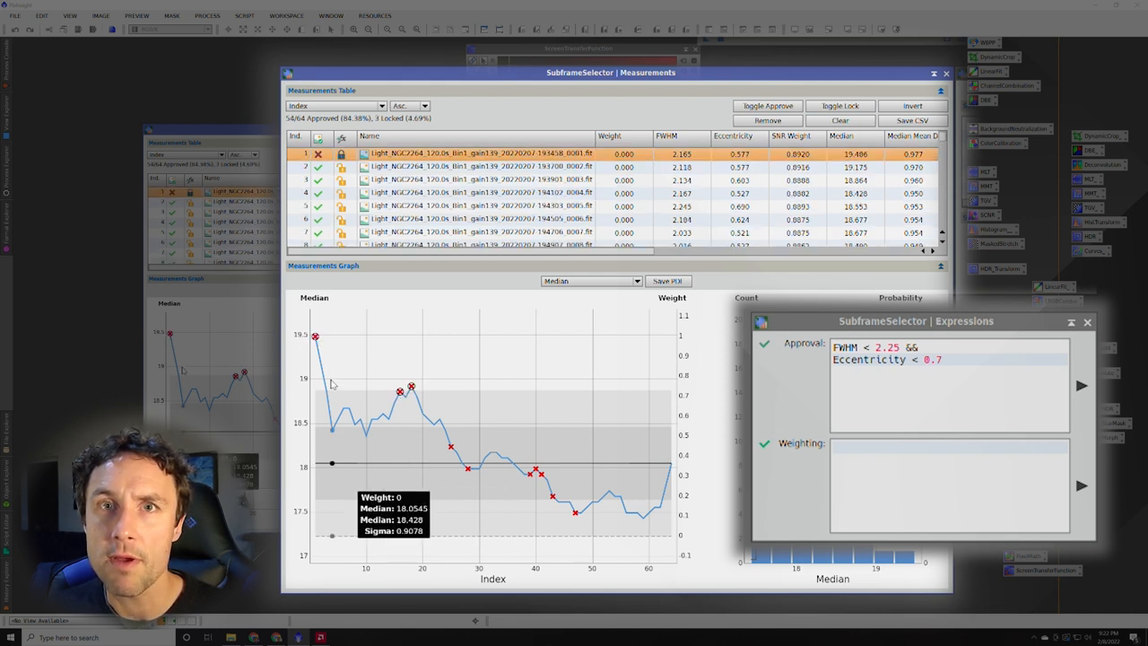
{"action": "mouse_move", "coordinate": [321, 377]}
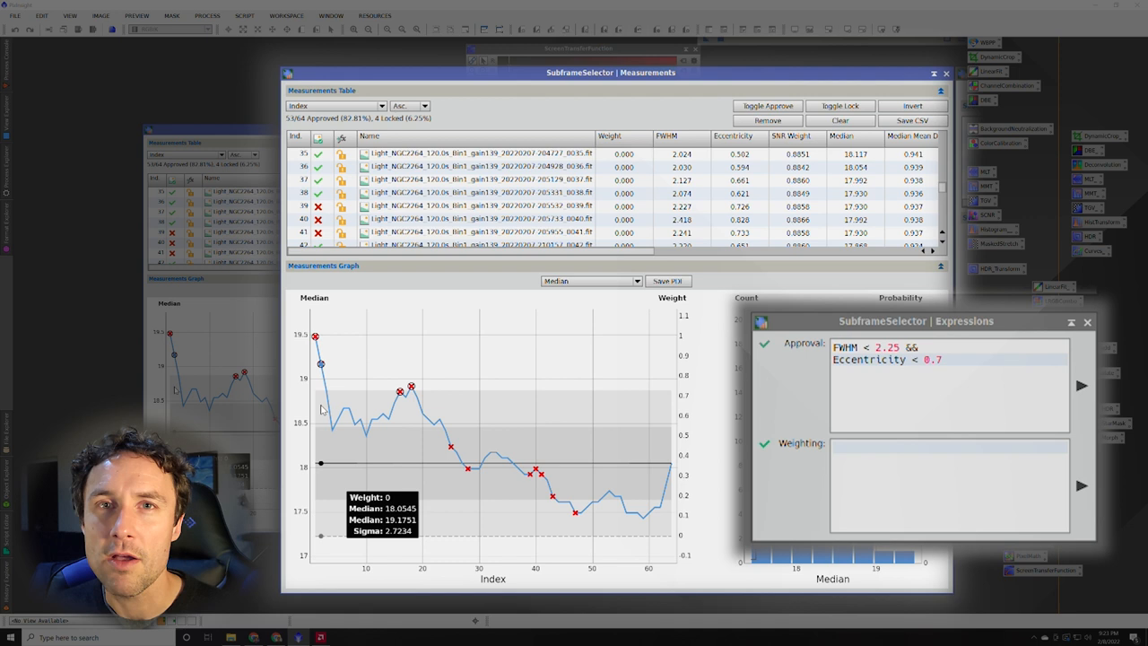
{"action": "mouse_move", "coordinate": [319, 362]}
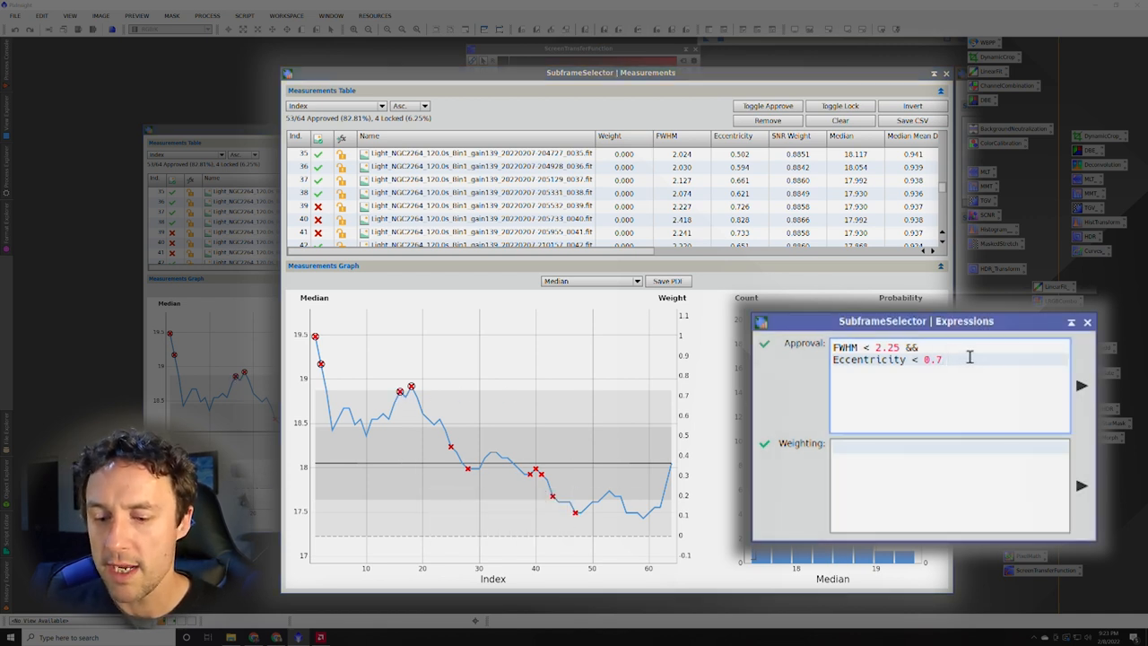
Add '&& Median < 18.8' to the approval expression and apply it, leaving 50 approved.
{"action": "type", "text": "&&"}
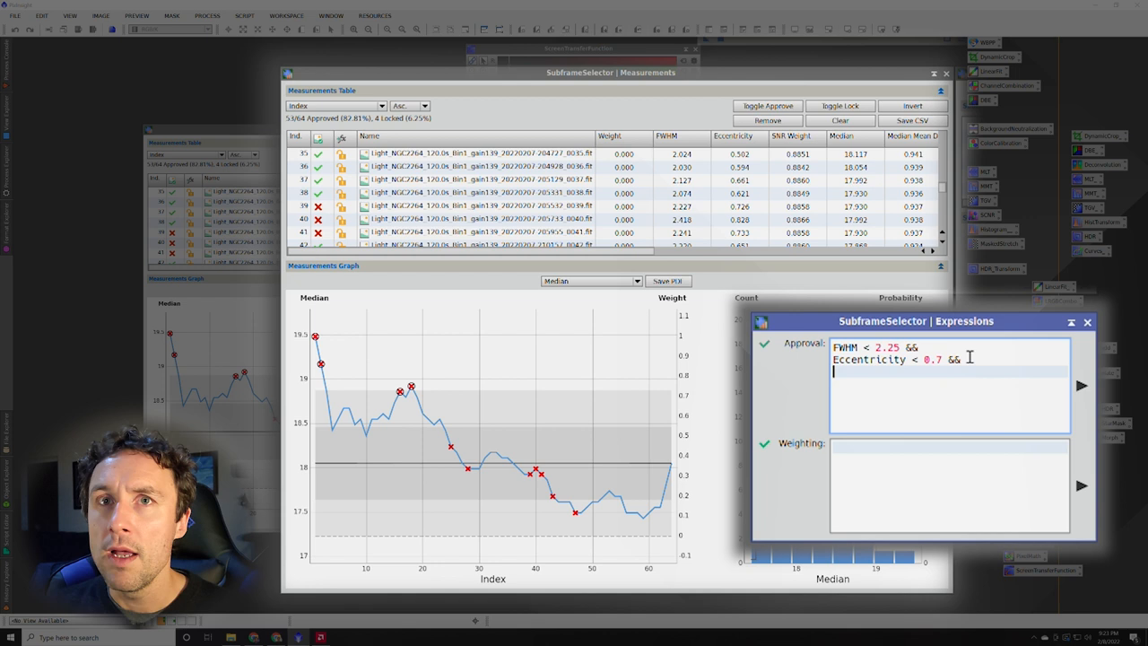
{"action": "type", "text": "Median"}
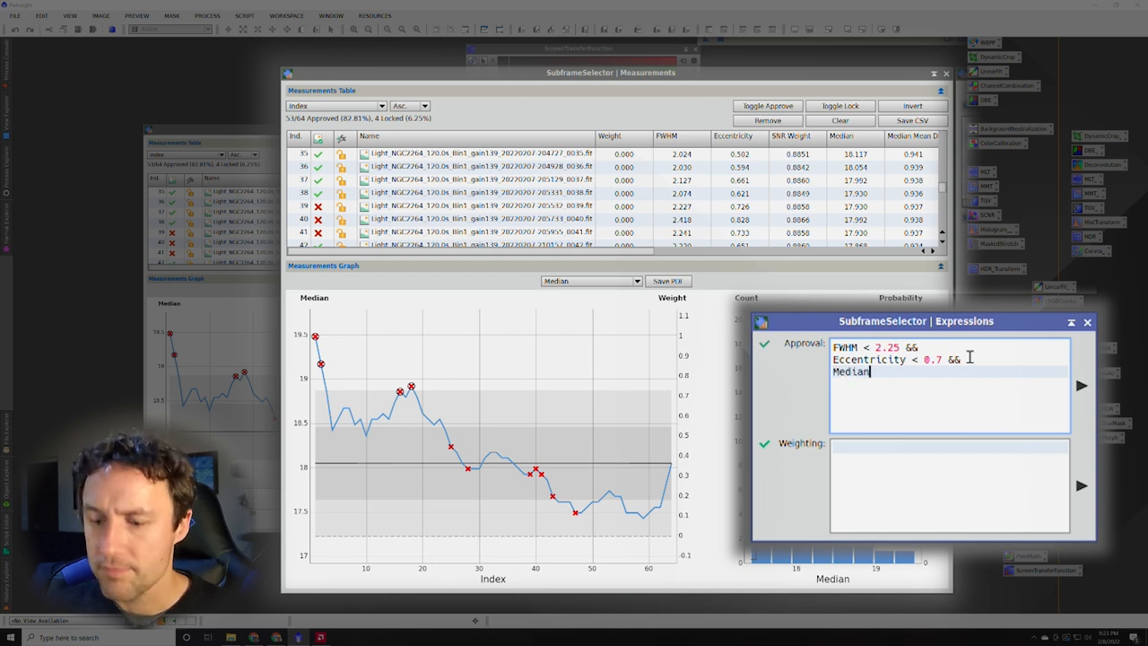
{"action": "type", "text": "< 18.8"}
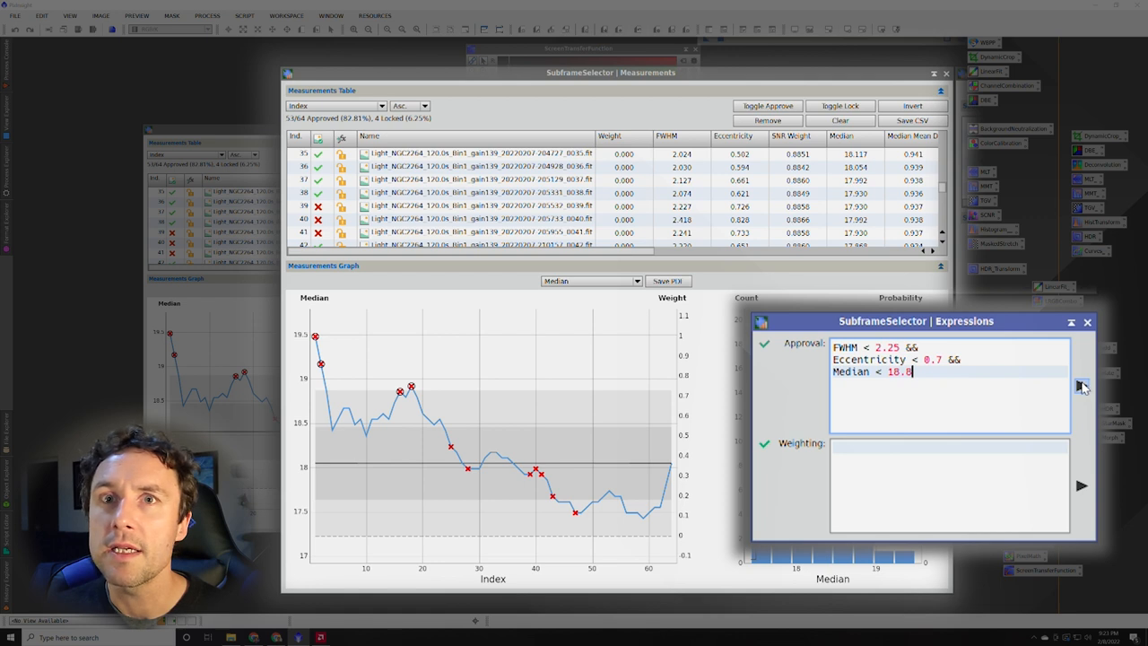
{"action": "left_click", "coordinate": [1082, 386]}
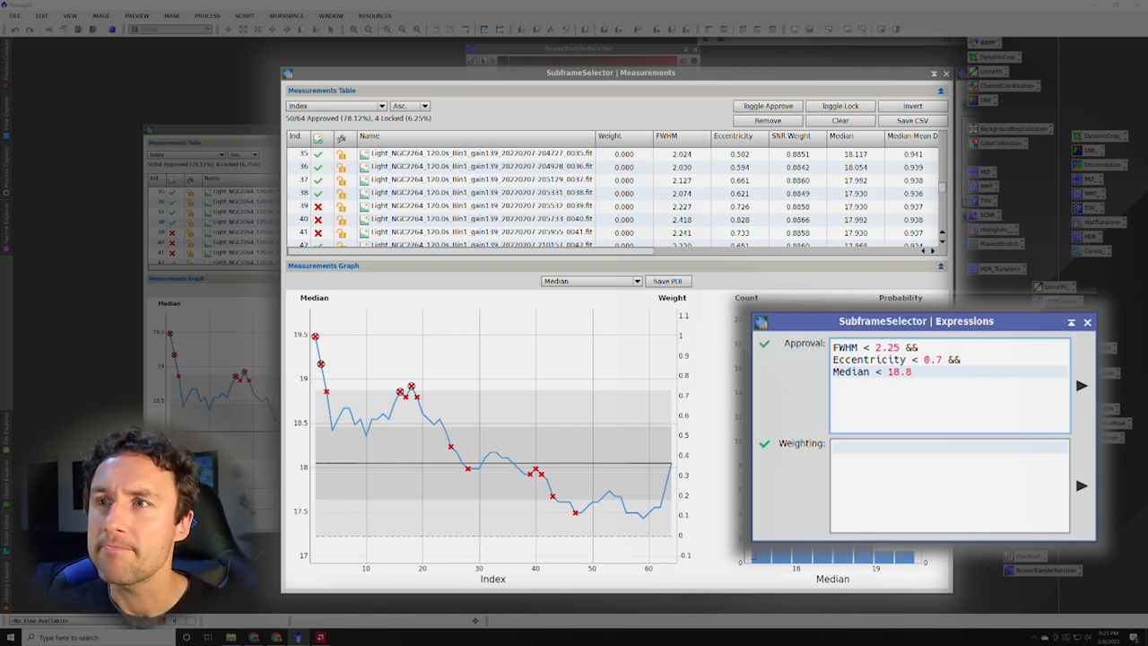
{"action": "left_click", "coordinate": [637, 281]}
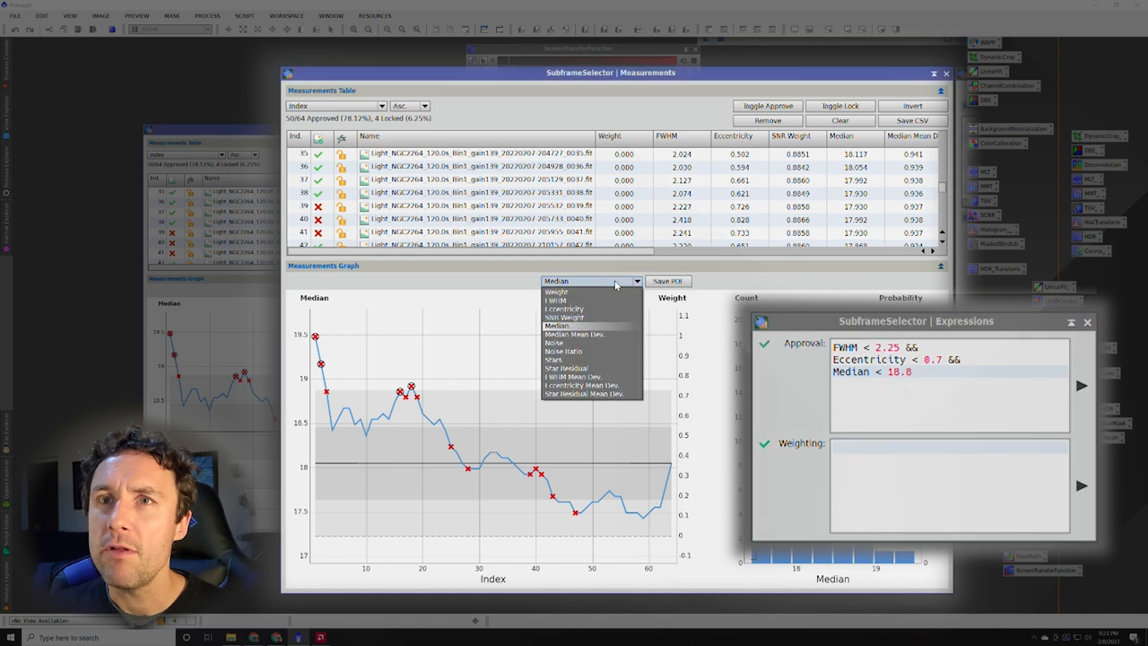
Graph star counts and add '&& Stars > 1800' to the expression, leaving 49 approved.
{"action": "left_click", "coordinate": [554, 359]}
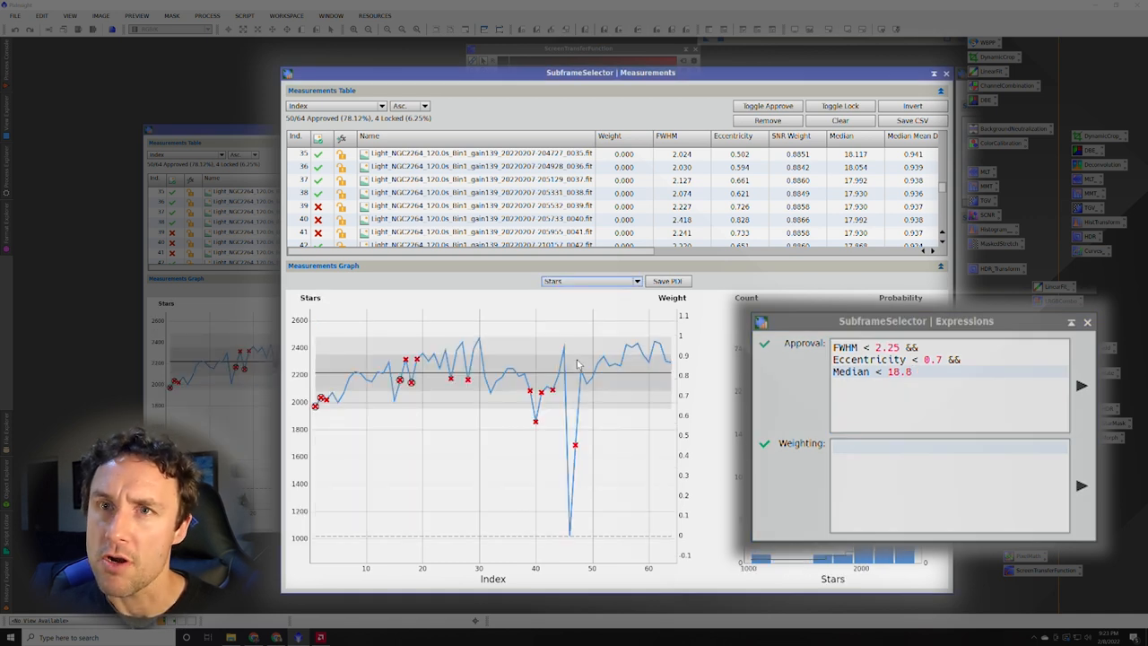
{"action": "mouse_move", "coordinate": [541, 372]}
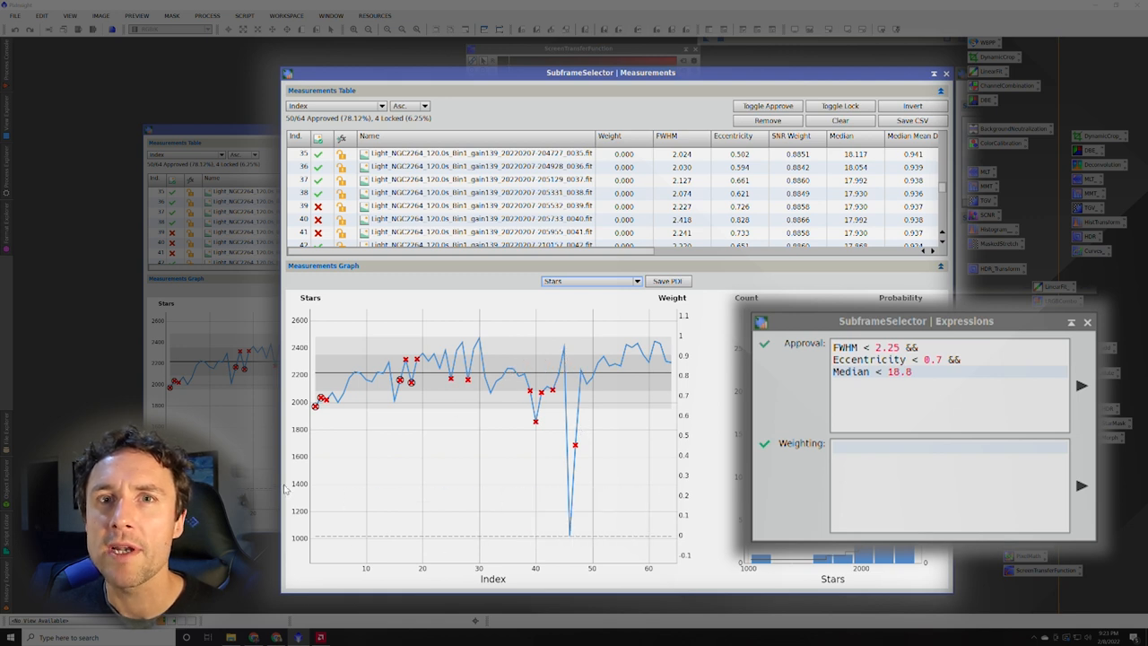
{"action": "left_click", "coordinate": [918, 391]}
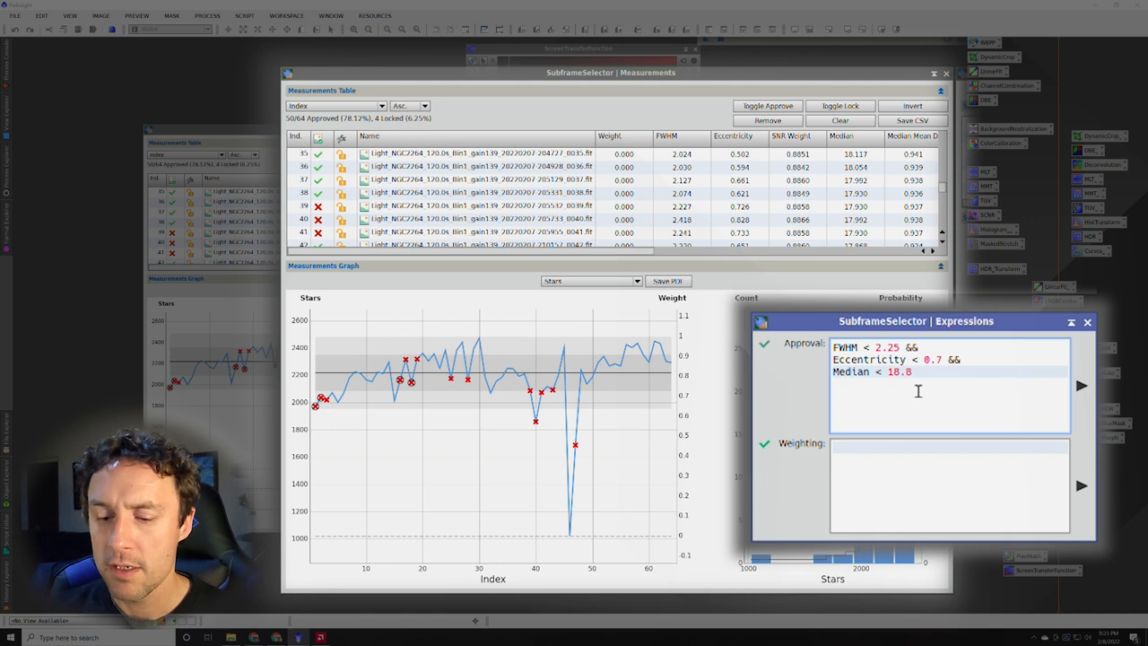
{"action": "type", "text": "Stars >"}
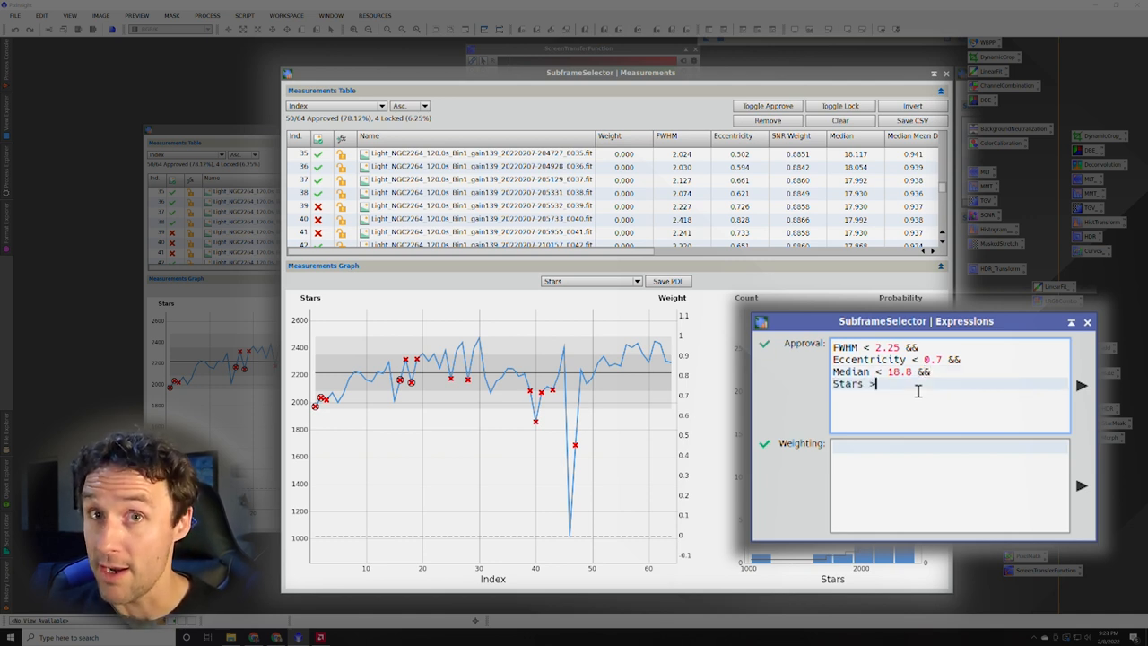
{"action": "type", "text": "1800"}
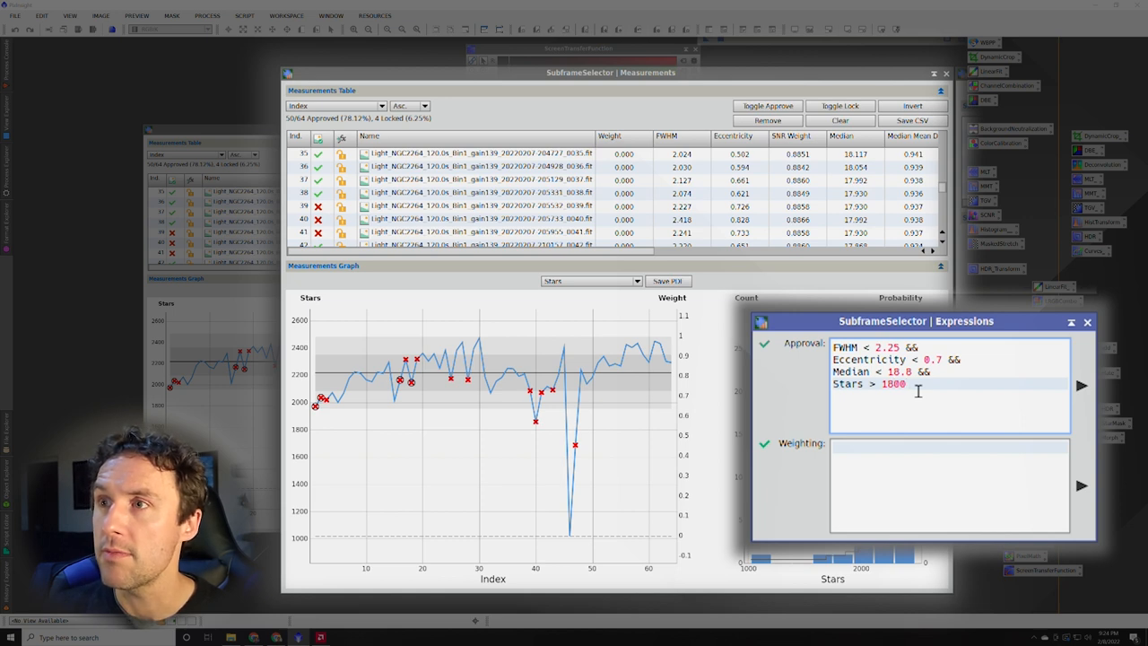
{"action": "left_click", "coordinate": [1082, 386]}
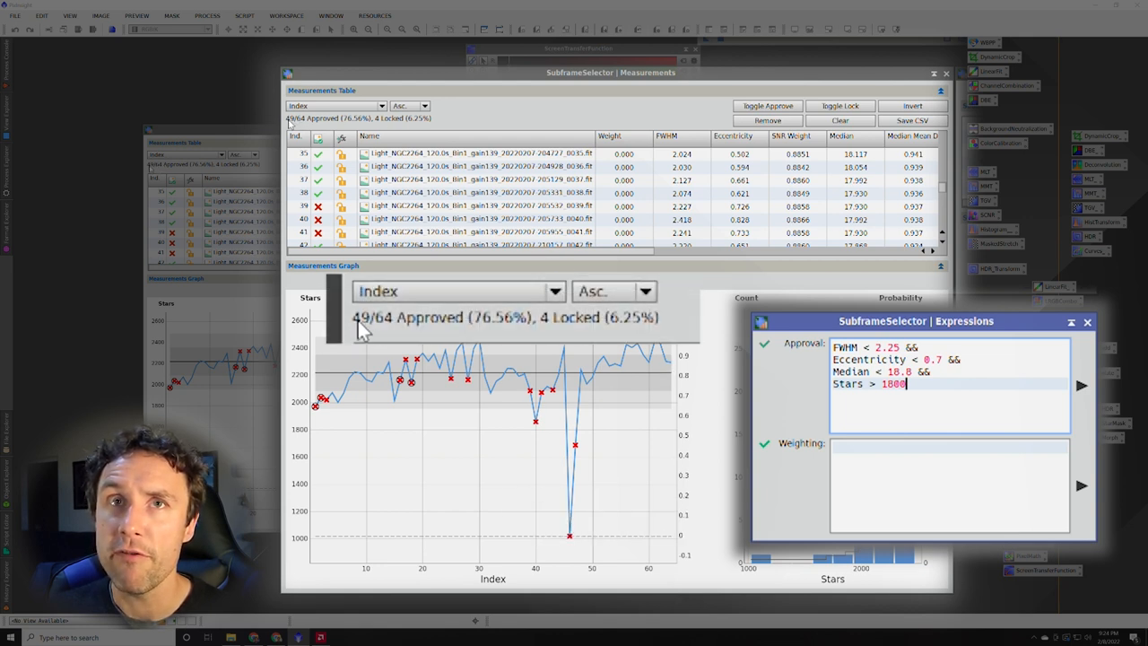
{"action": "mouse_move", "coordinate": [392, 332]}
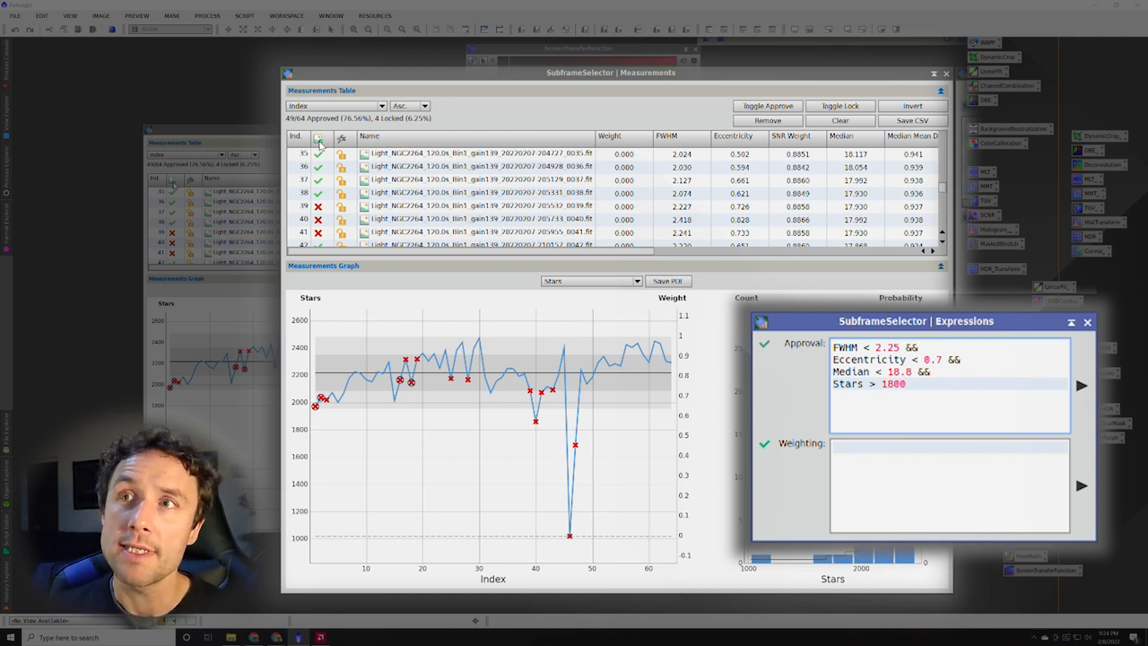
{"action": "mouse_move", "coordinate": [864, 138]}
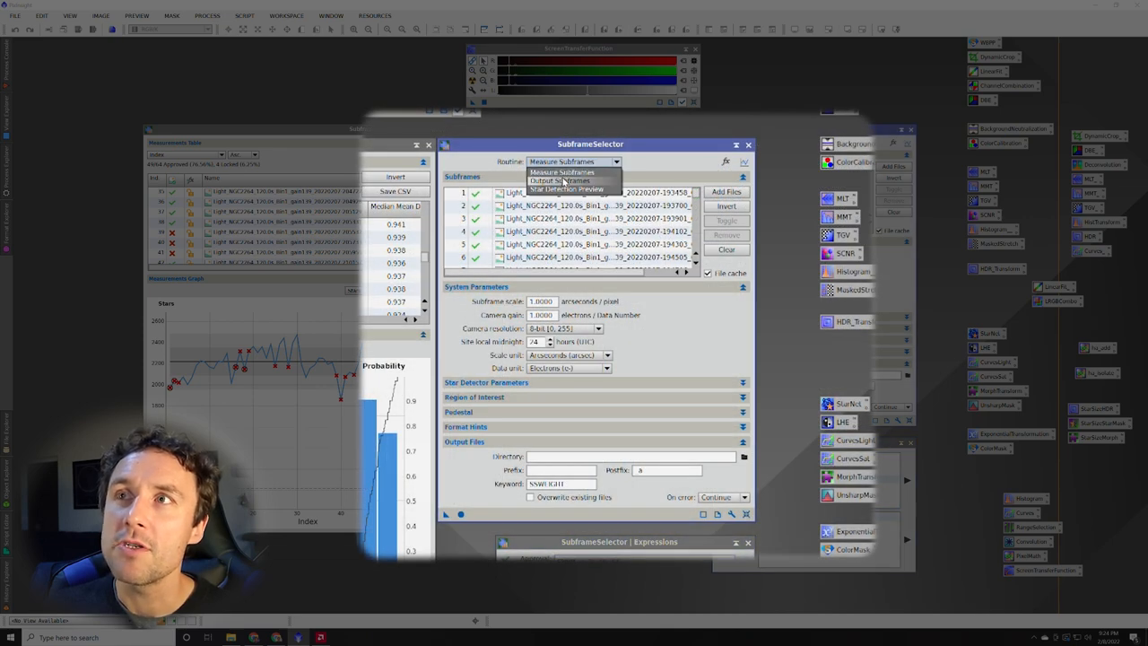
Set Routine to Output Subframes, writing to a new 'approved' folder inside Lights.
{"action": "left_click", "coordinate": [560, 181]}
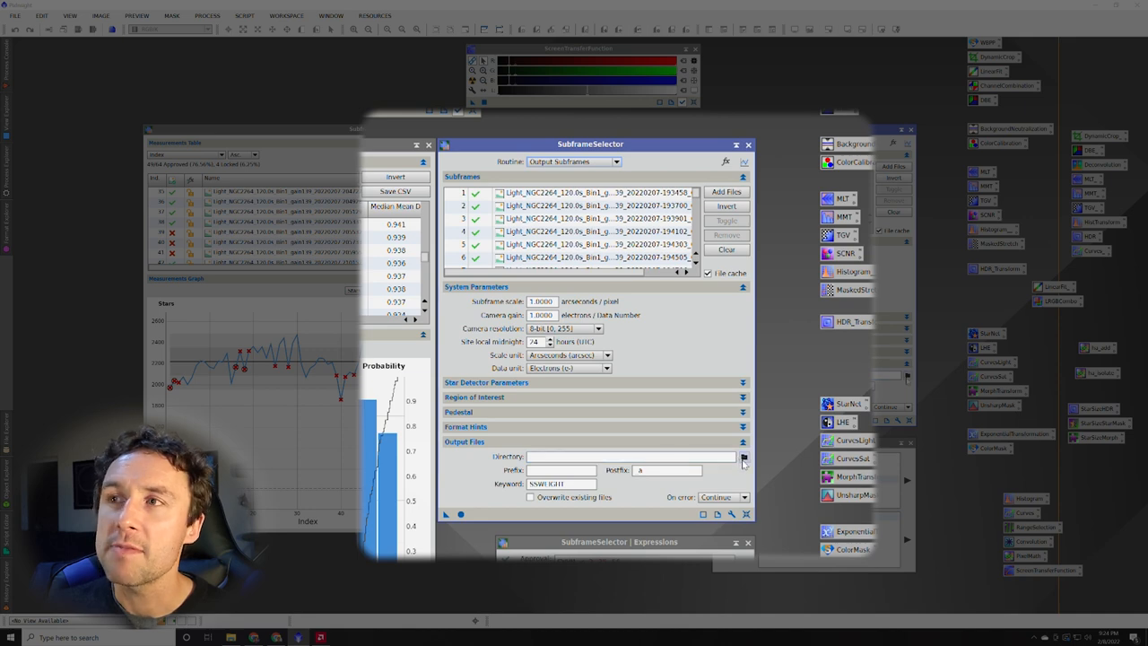
{"action": "left_click", "coordinate": [744, 458]}
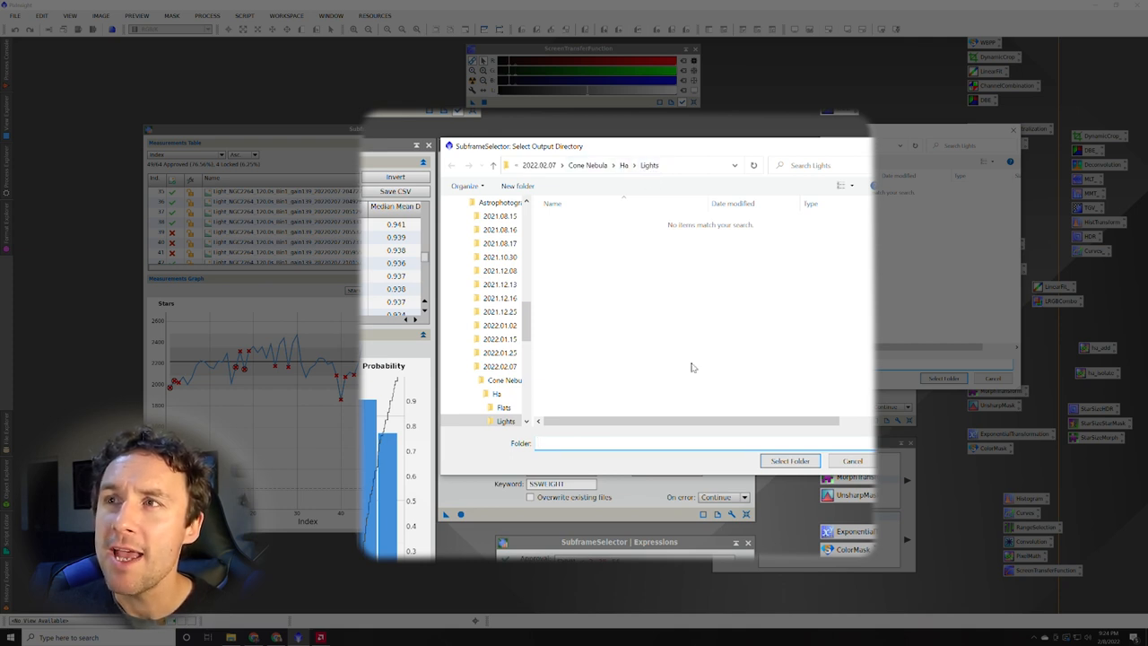
{"action": "left_click", "coordinate": [516, 186]}
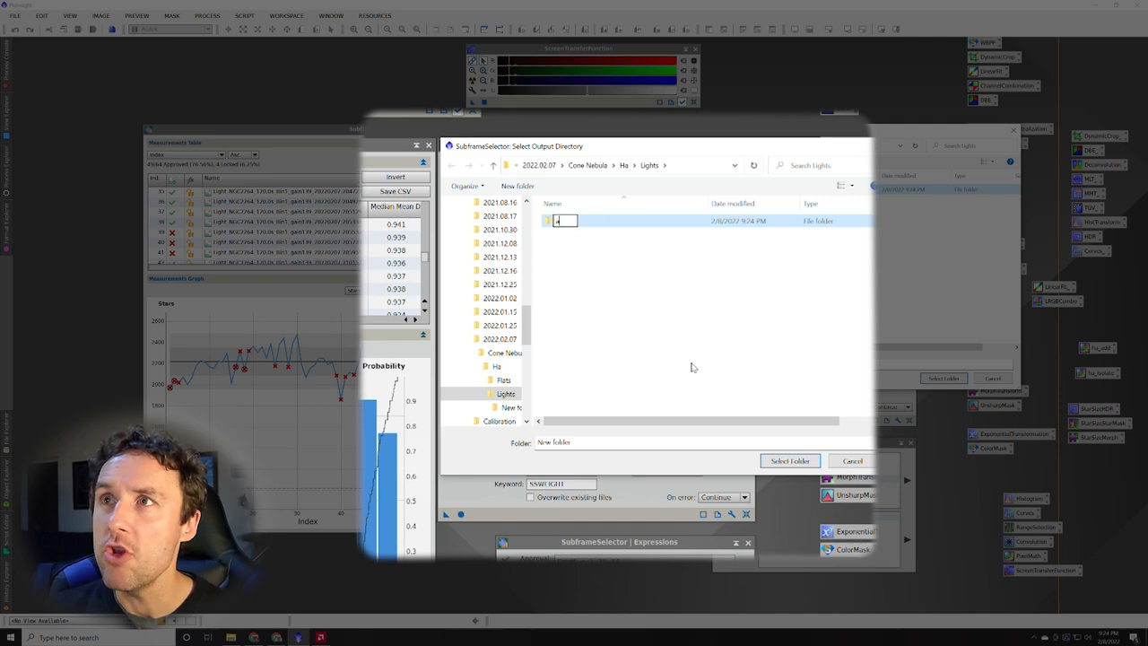
{"action": "type", "text": "approved"}
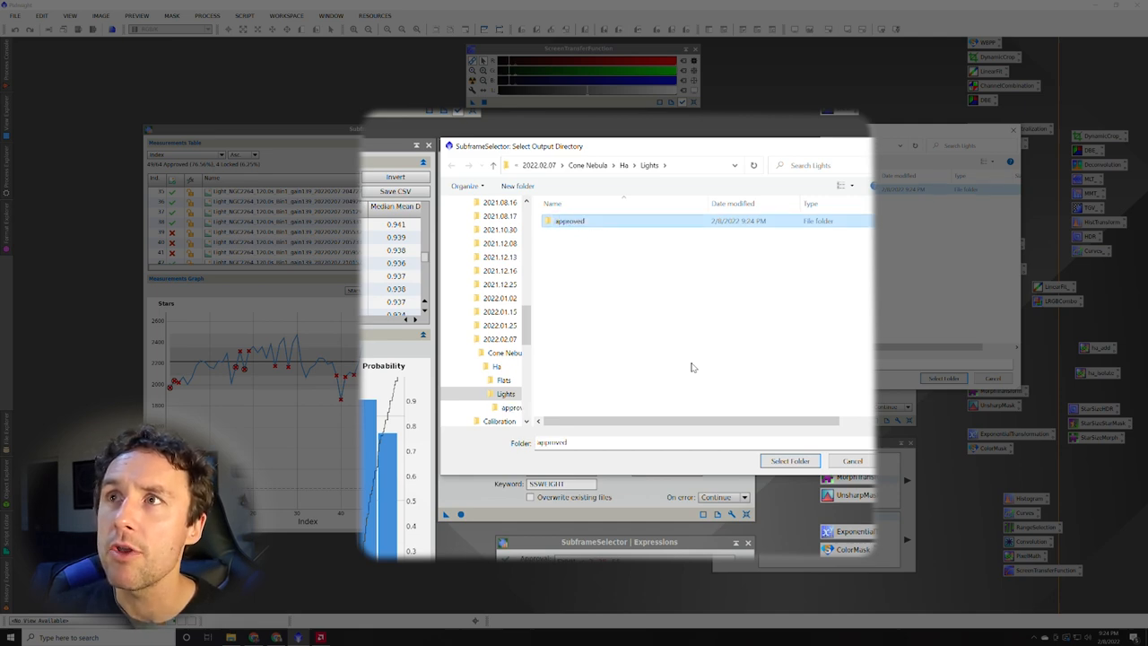
{"action": "left_click", "coordinate": [790, 460]}
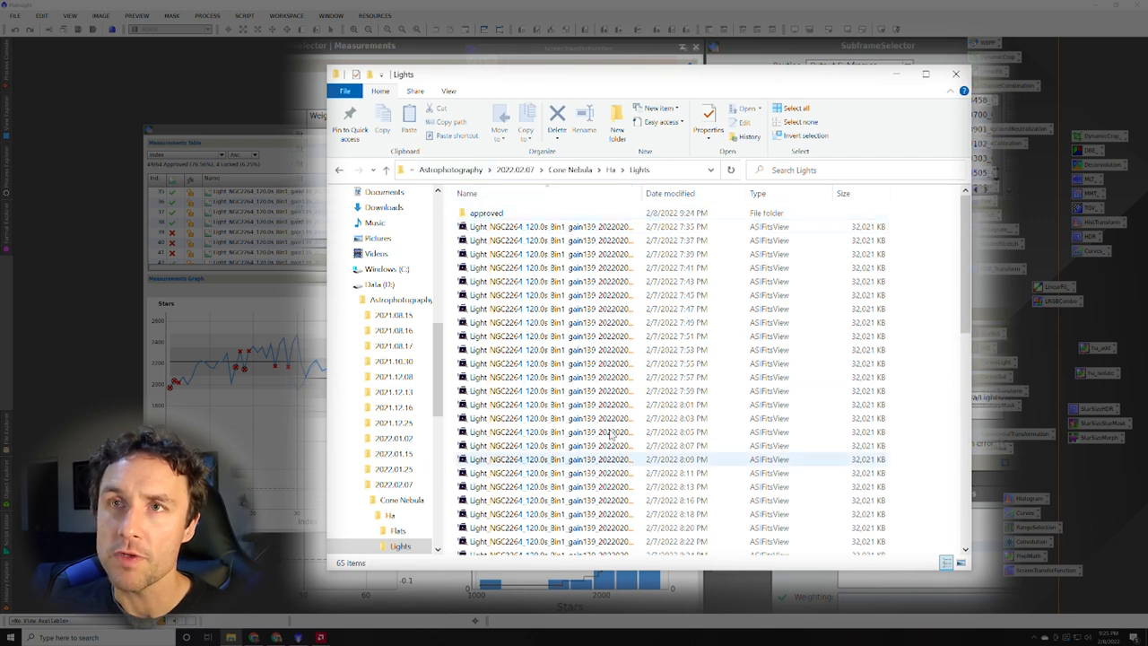
Browse the Lights folder in File Explorer to view the new 'approved' folder beside the frames.
{"action": "scroll", "scroll_direction": "down", "scroll_amount": 3}
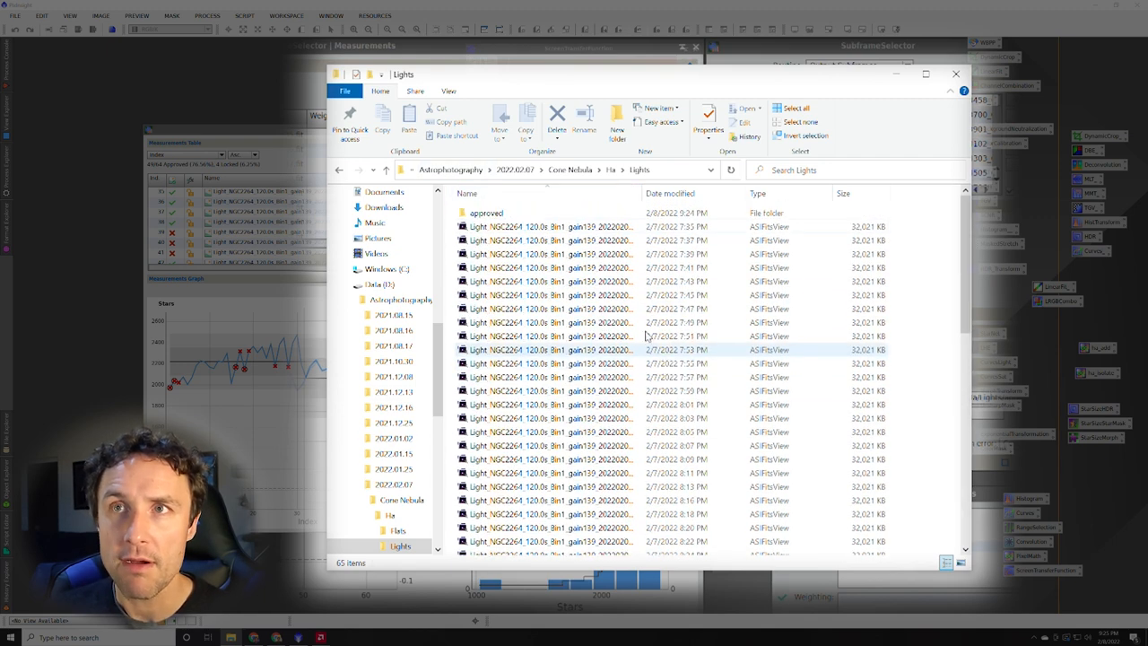
{"action": "double_click", "coordinate": [487, 213]}
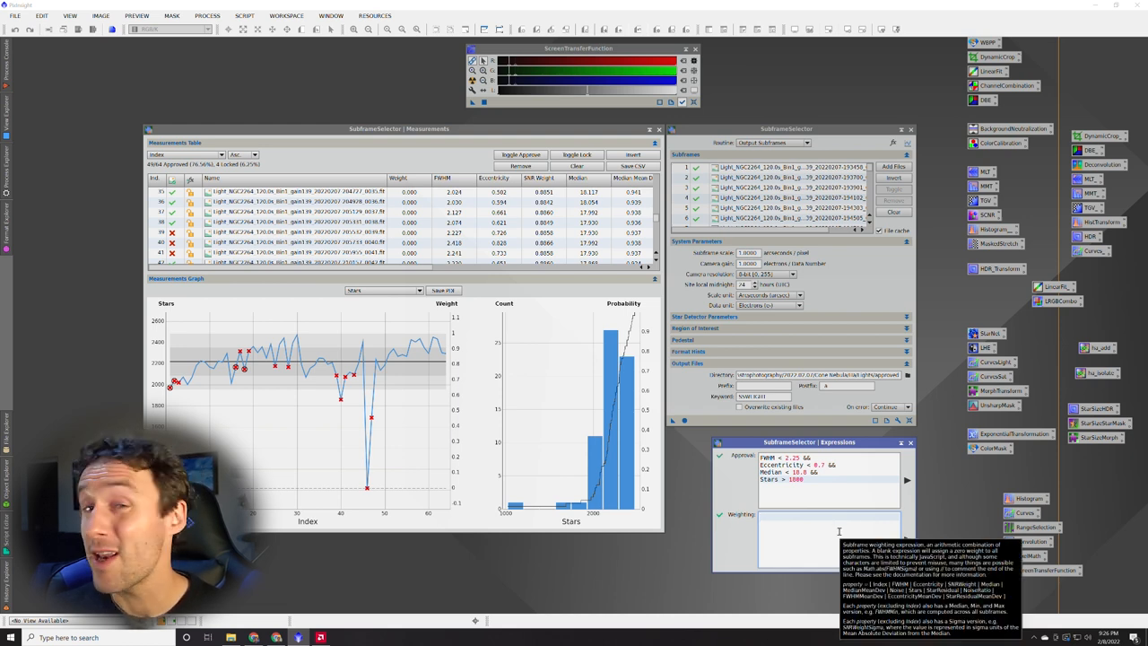
Place the cursor in the empty Weighting expression box below the approval expression.
{"action": "left_click", "coordinate": [825, 529]}
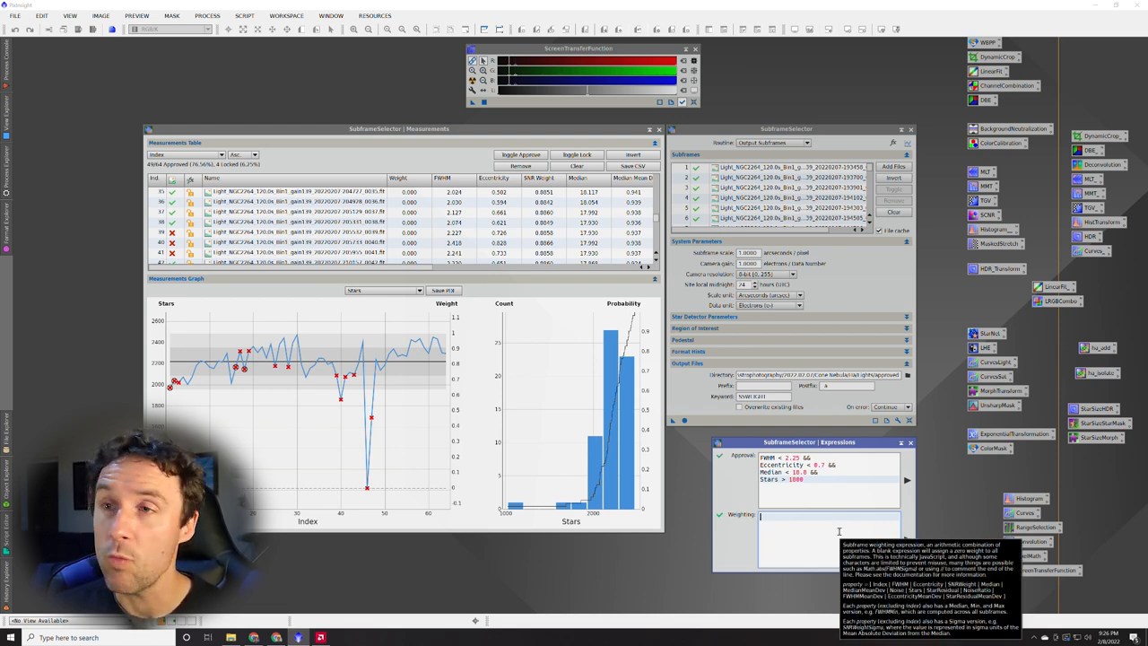